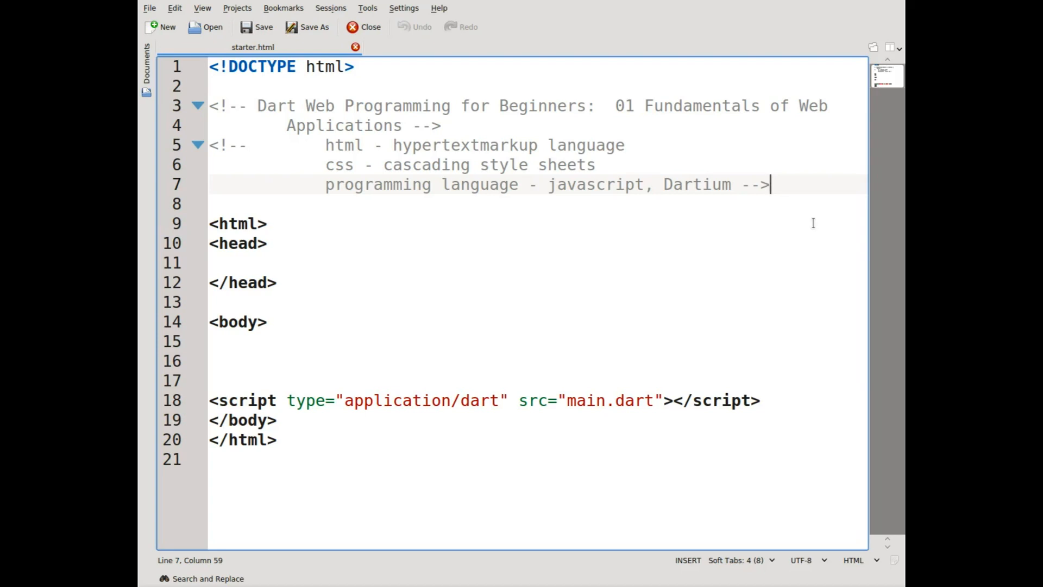
mouse_move(812, 223)
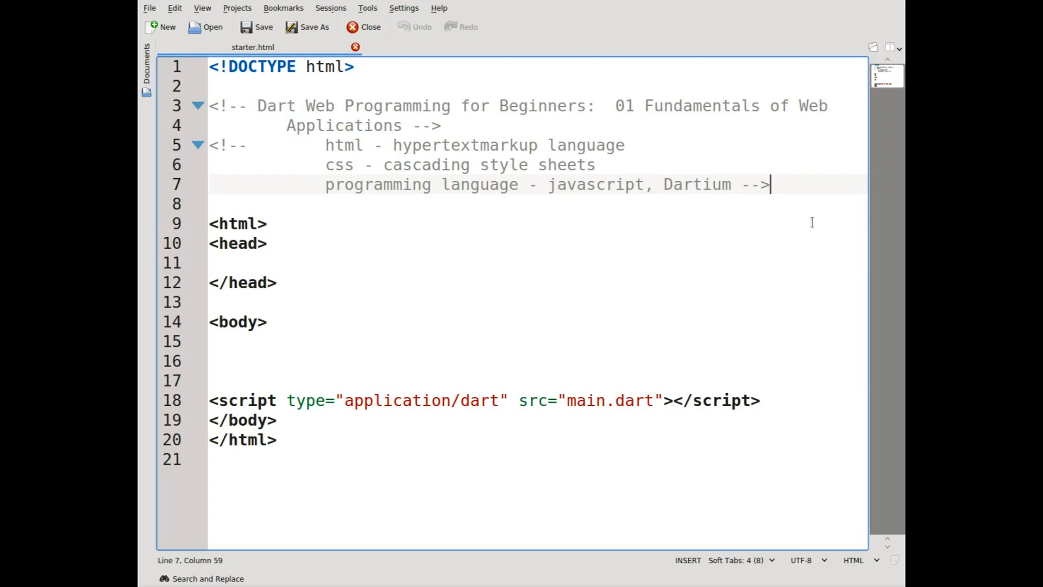
mouse_move(570, 198)
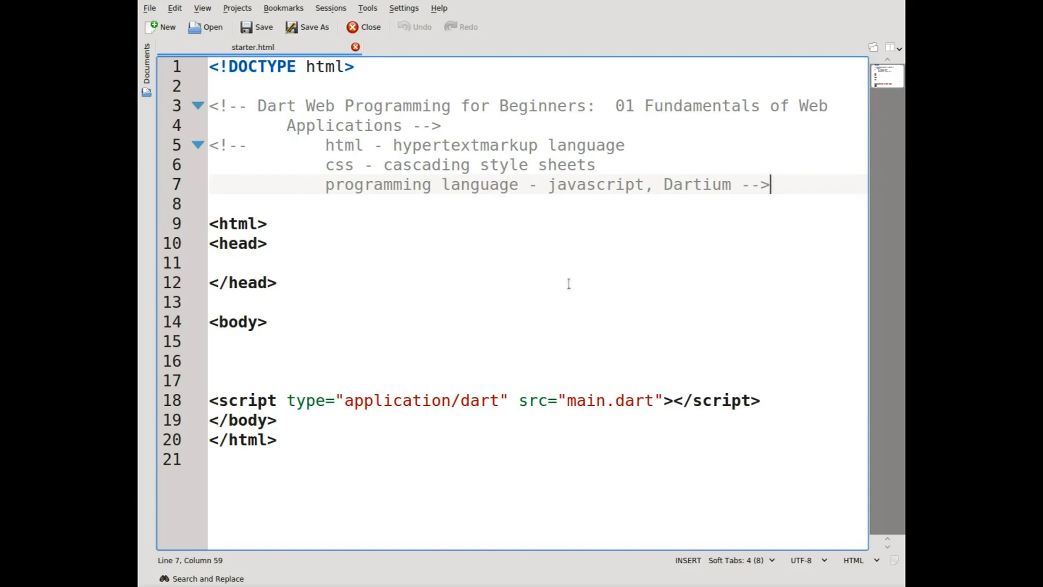
mouse_move(436, 242)
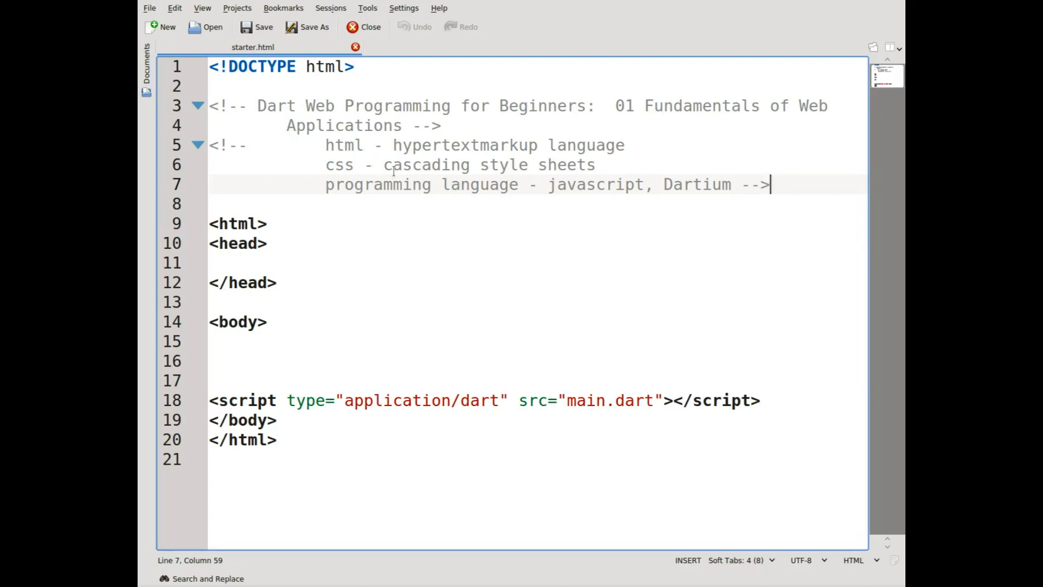
mouse_move(519, 181)
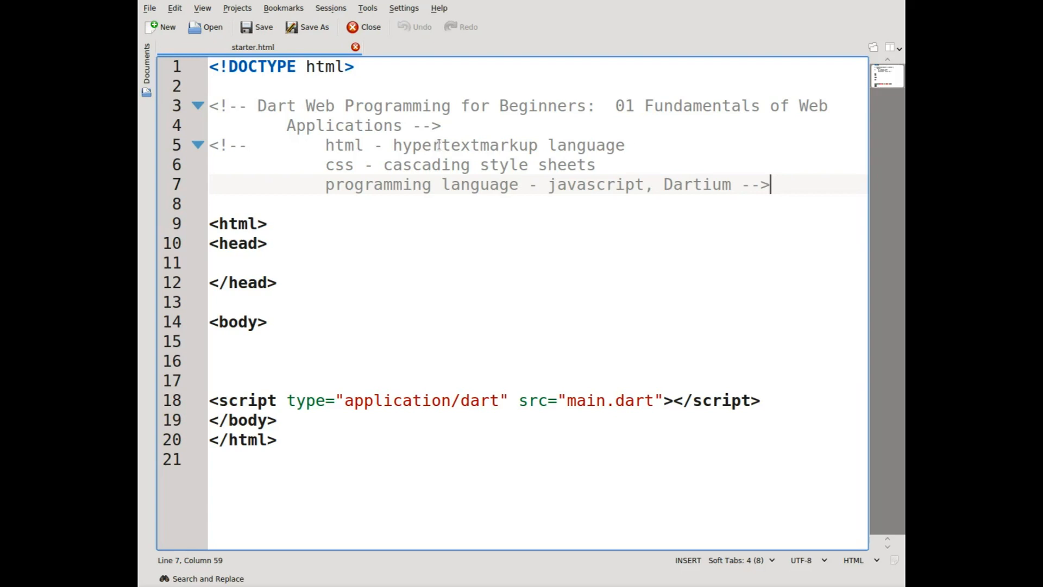
mouse_move(458, 164)
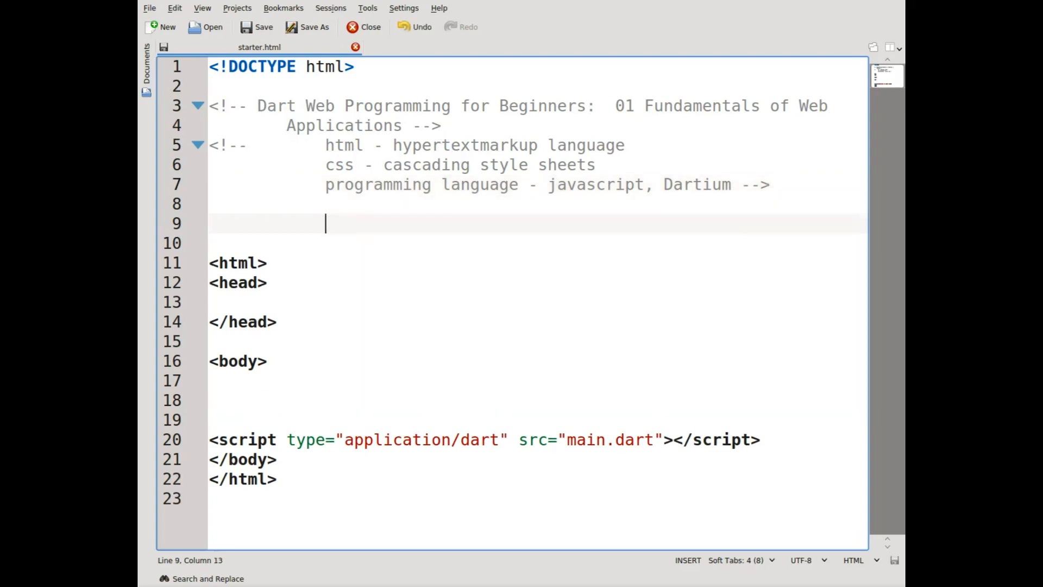
Step: Write the note lines 'desktop install on OS' and 'web applications run => browser'
type("desktop insta")
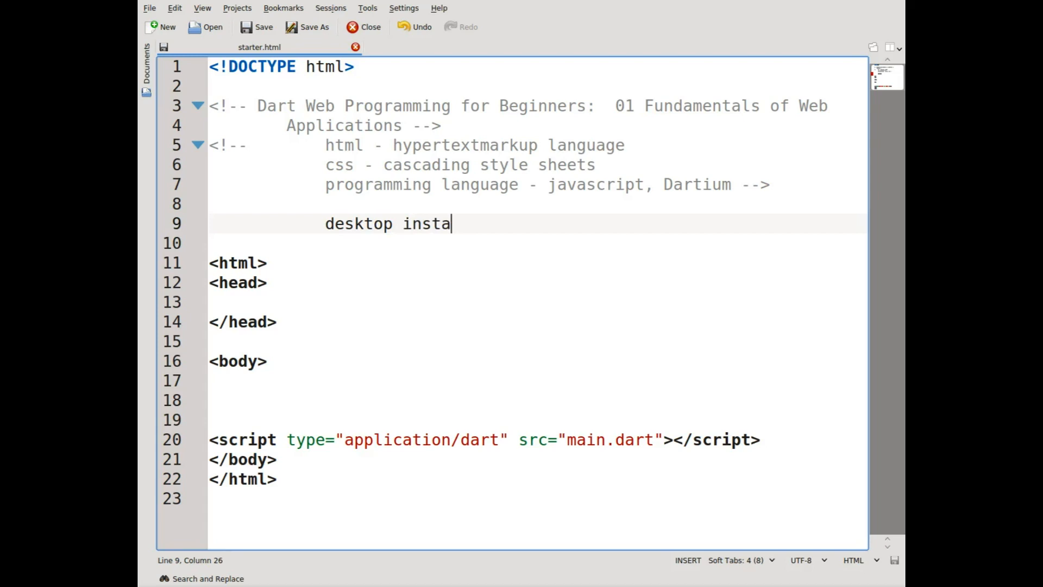
type("ll on OS")
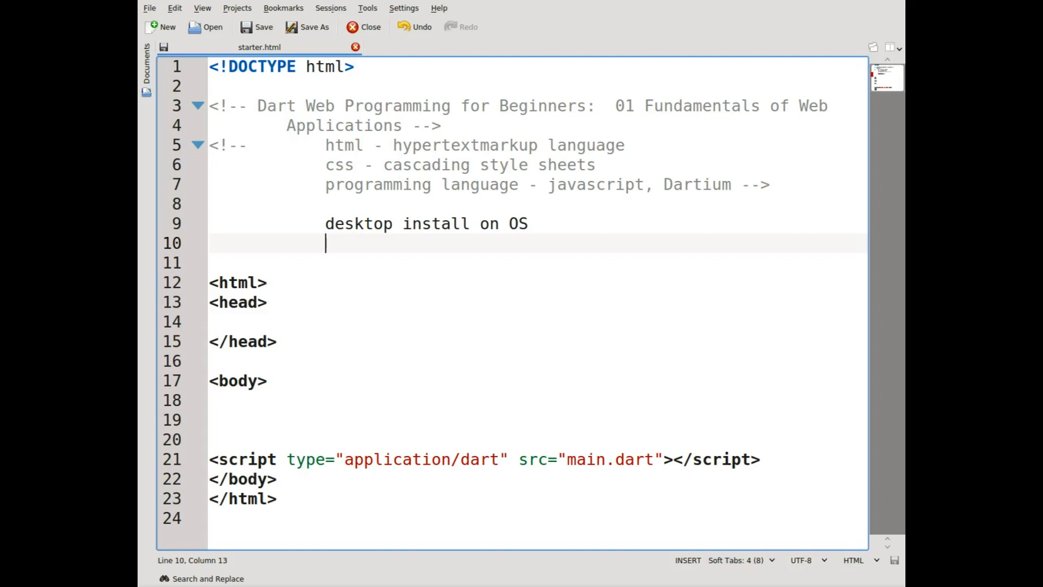
type("web")
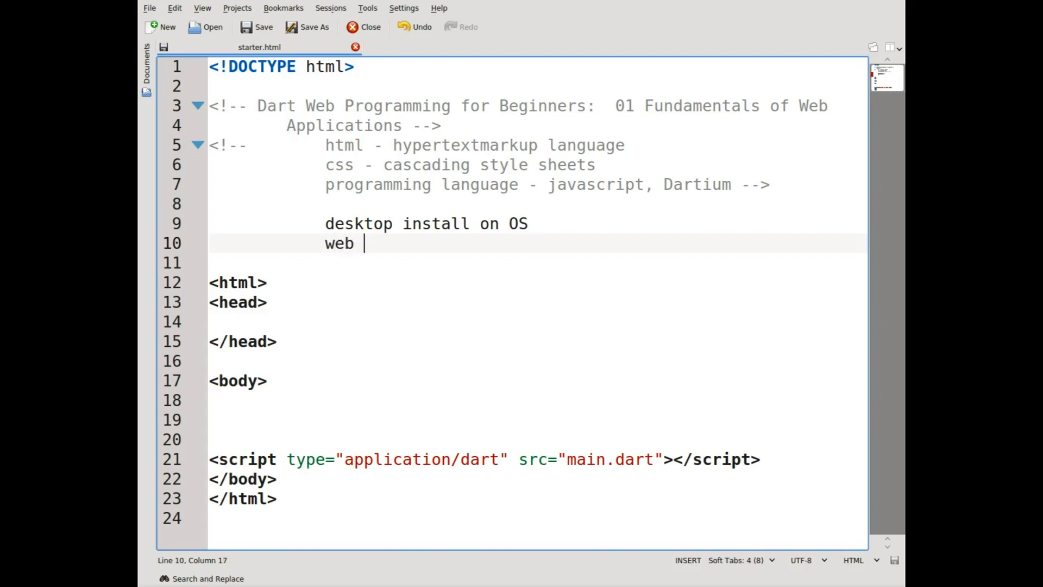
type("applications run")
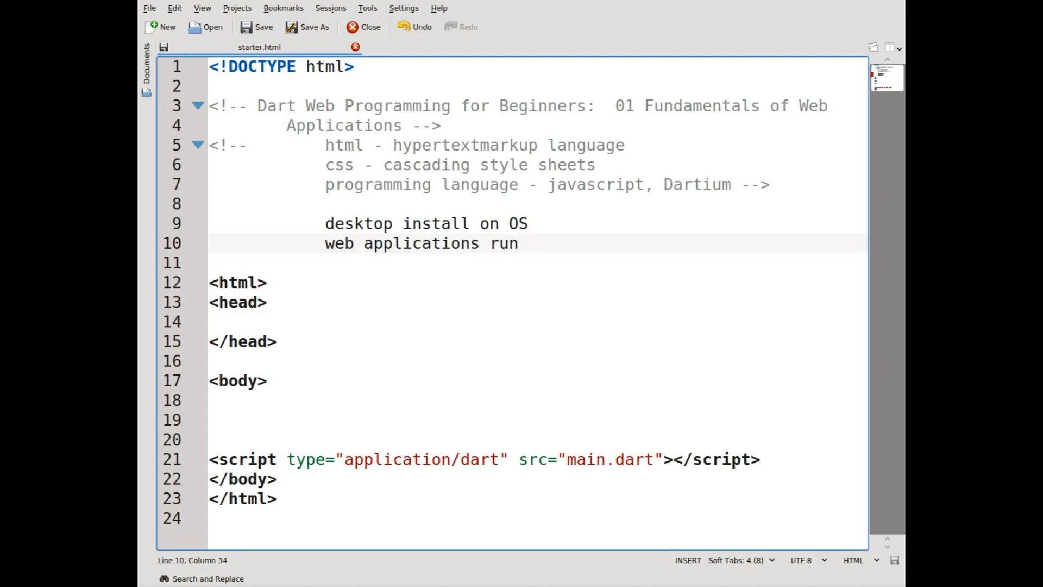
type("=>")
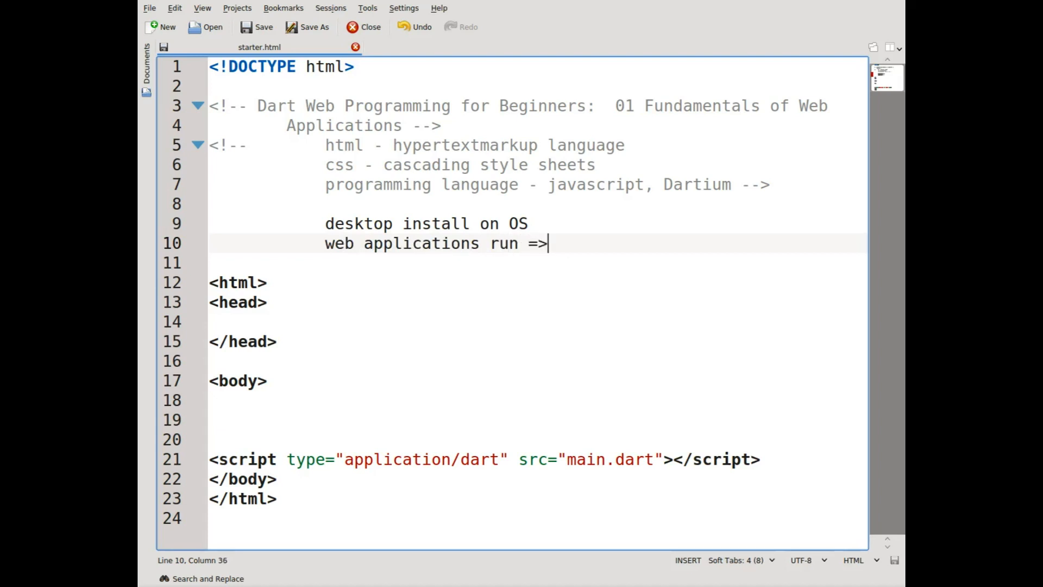
type("browser")
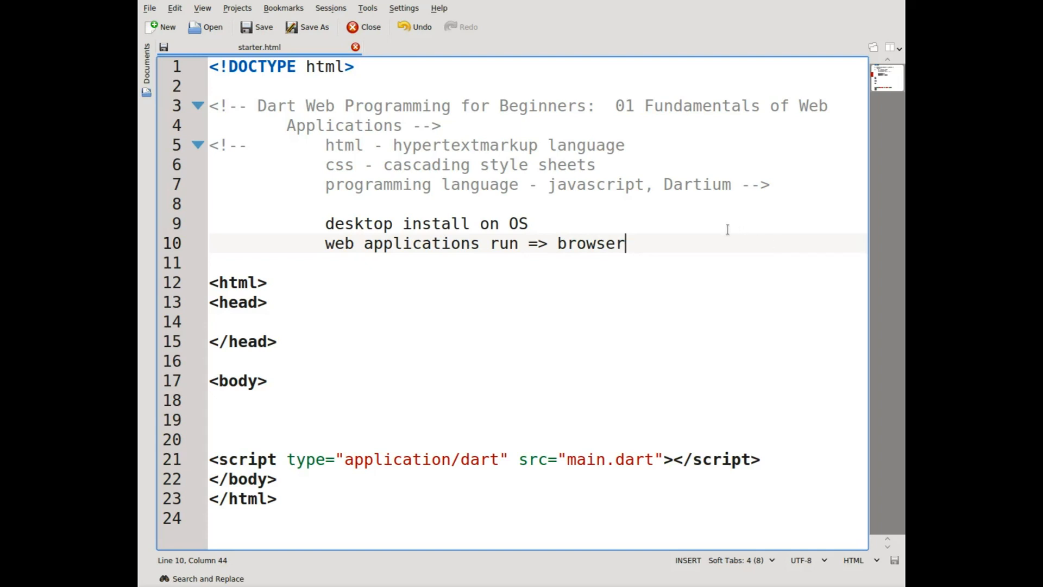
left_click_drag(355, 224, 209, 262)
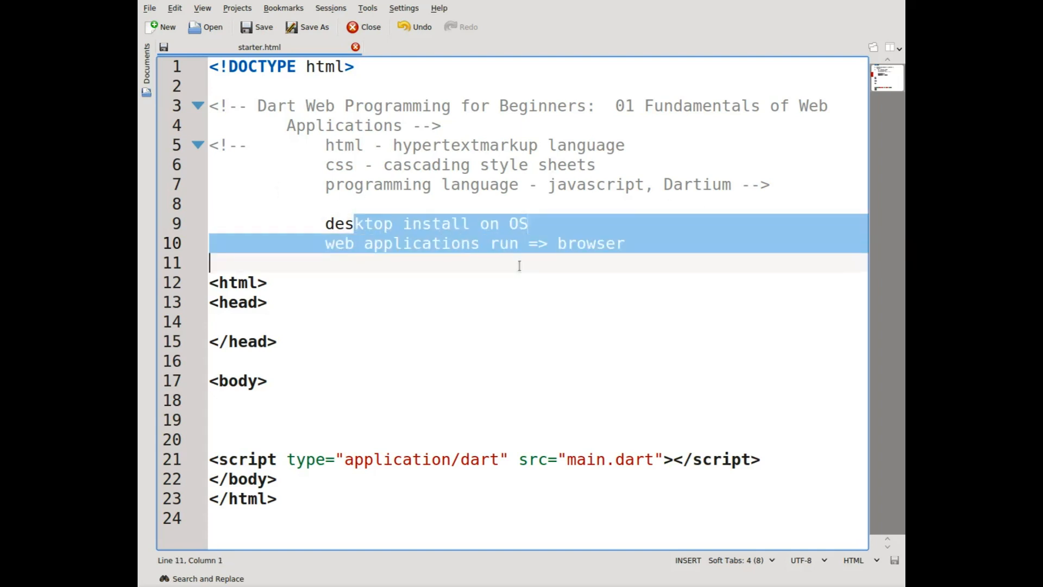
left_click(528, 263)
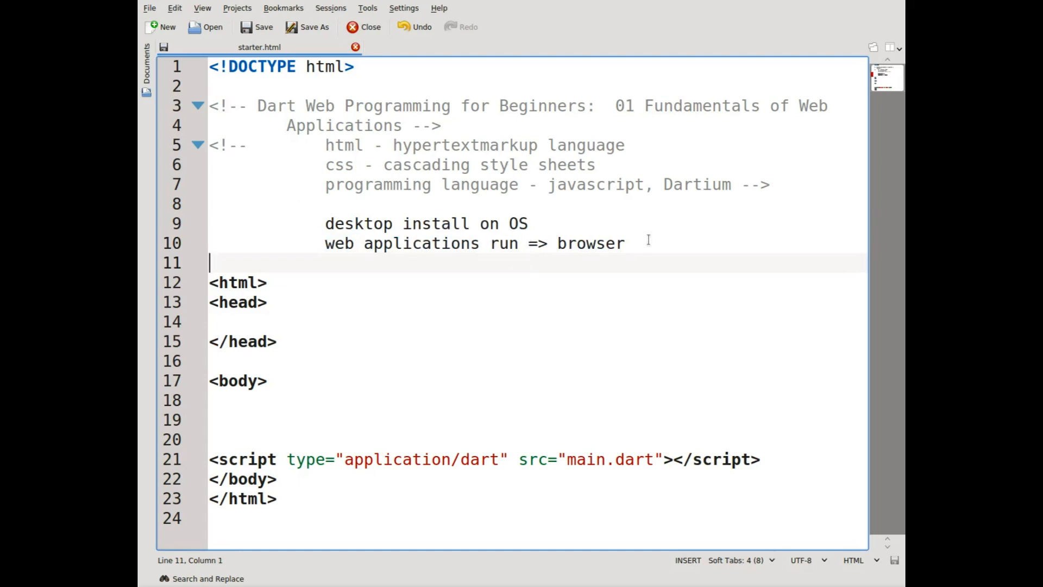
left_click_drag(481, 223, 530, 222)
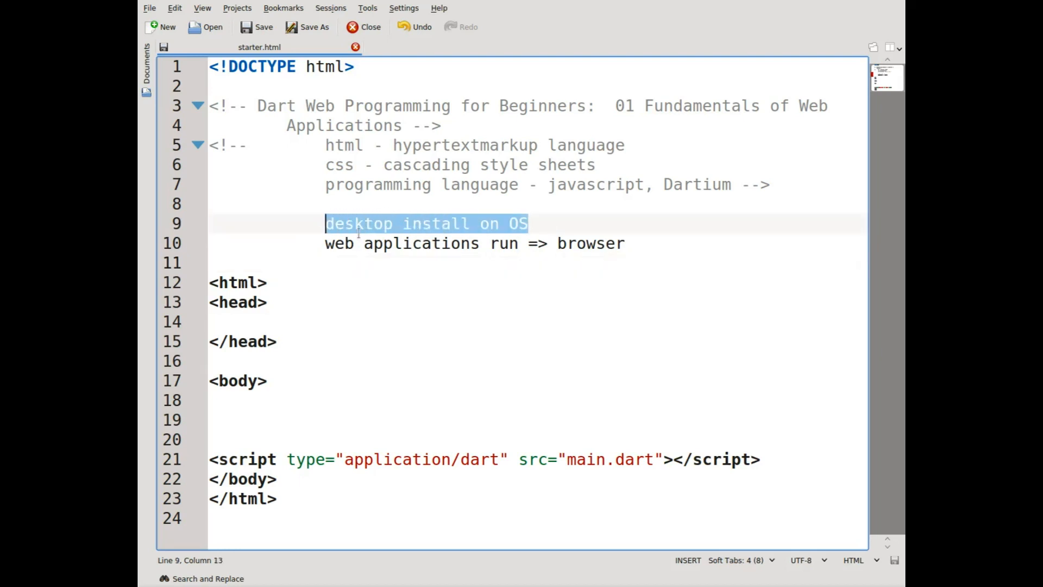
left_click(411, 224)
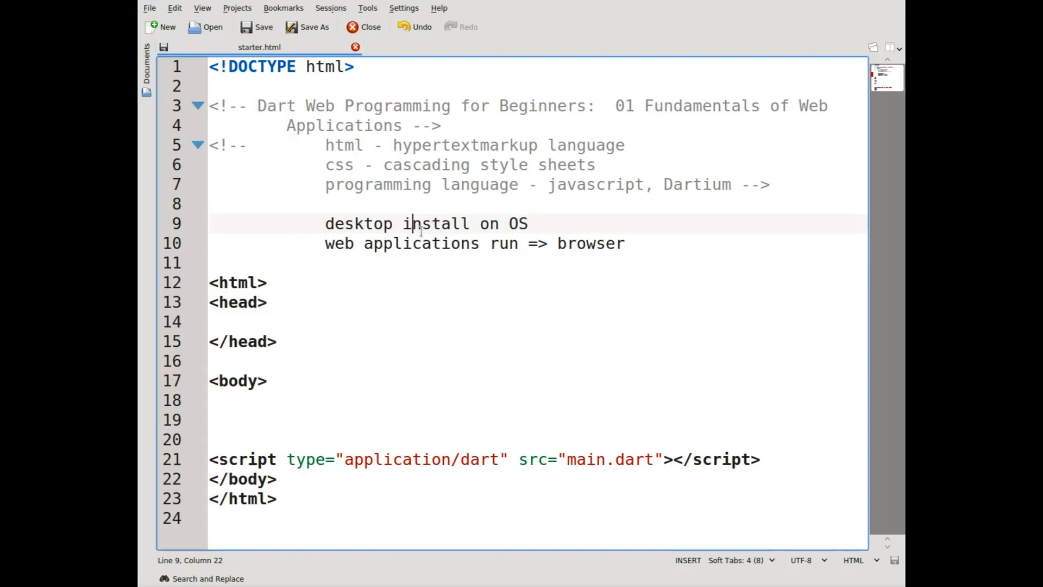
double_click(591, 242)
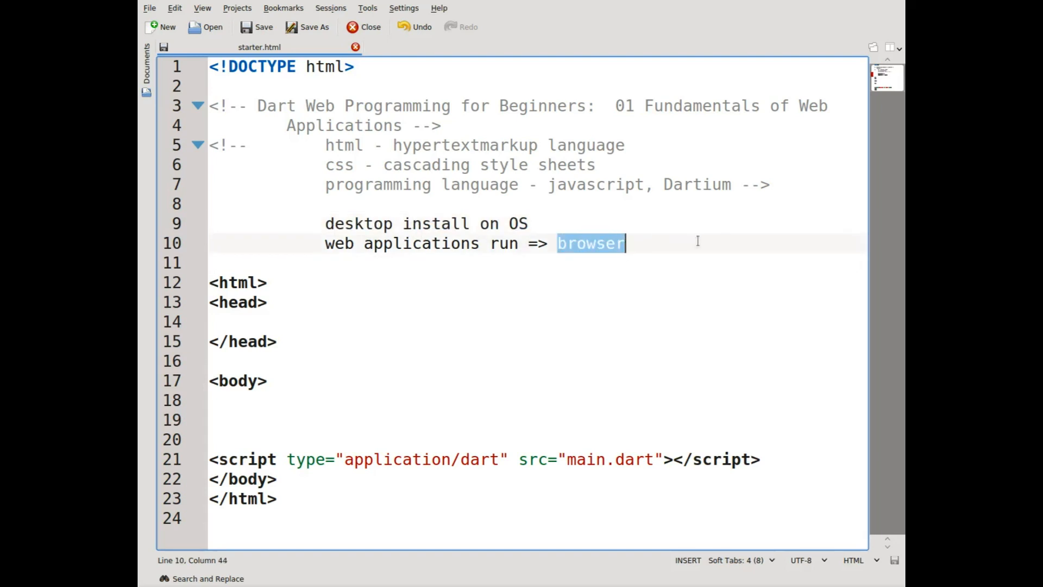
mouse_move(692, 250)
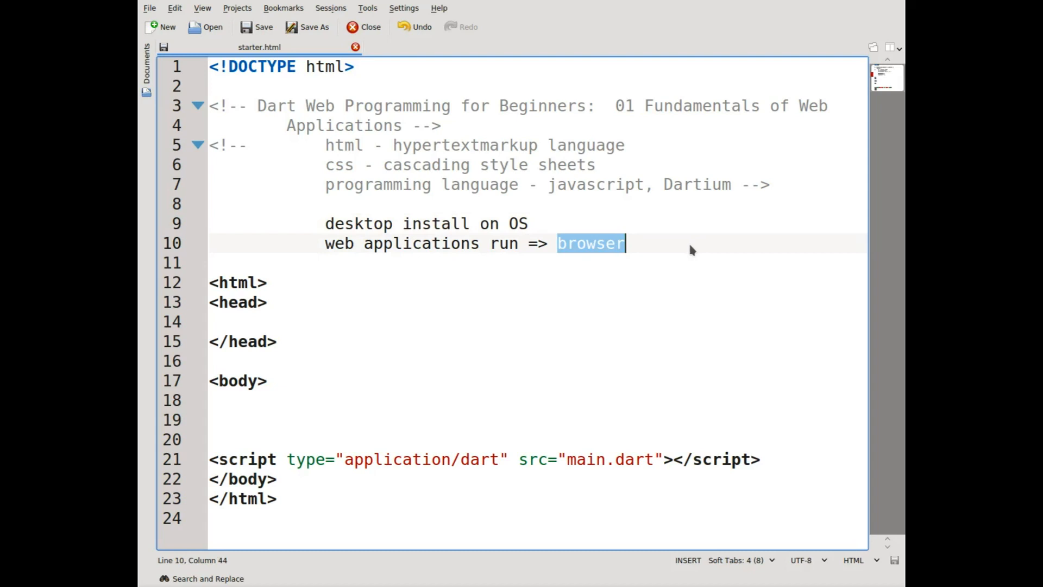
mouse_move(651, 248)
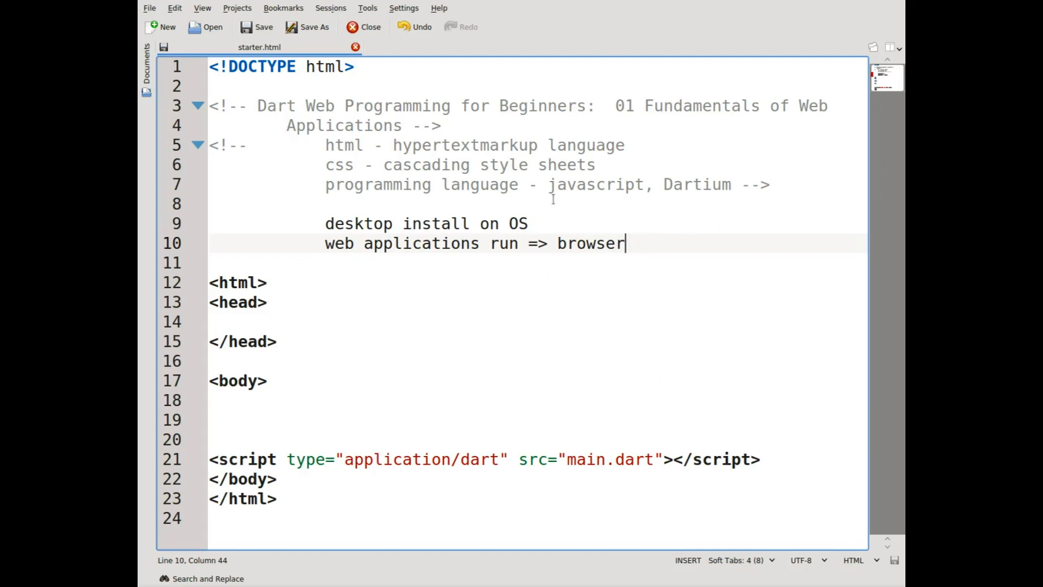
mouse_move(529, 269)
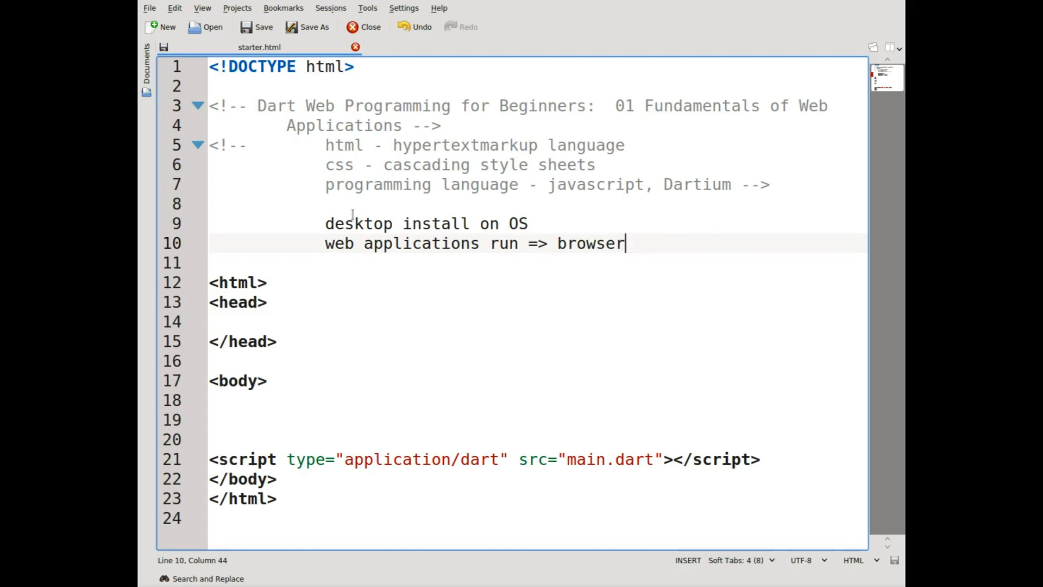
mouse_move(611, 368)
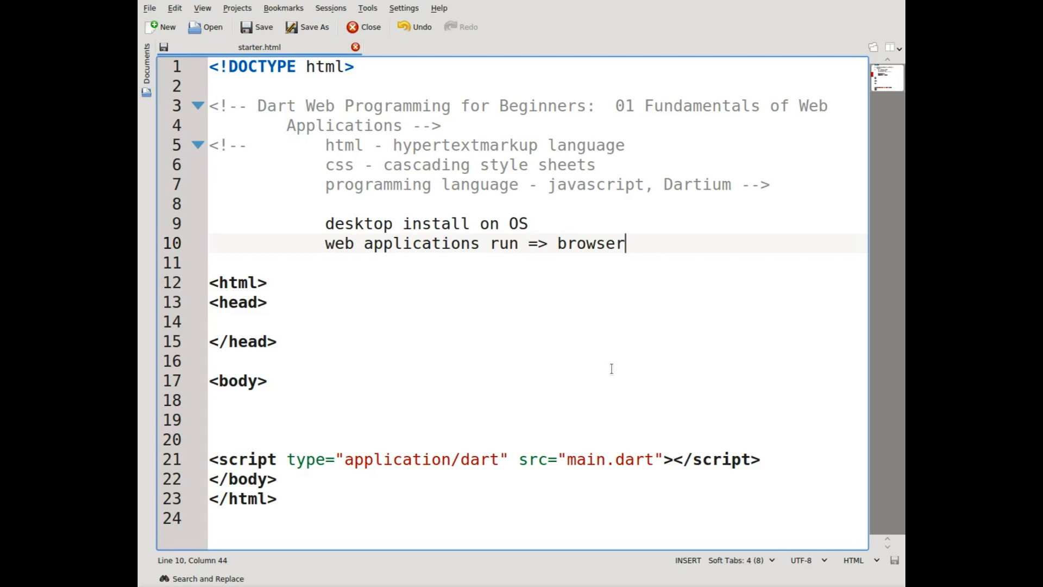
mouse_move(623, 322)
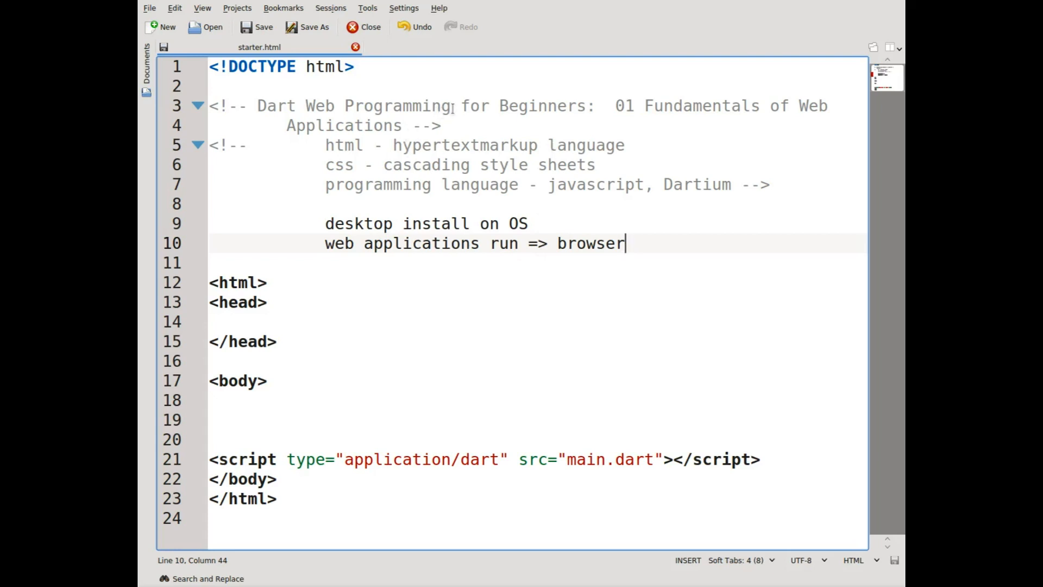
mouse_move(552, 184)
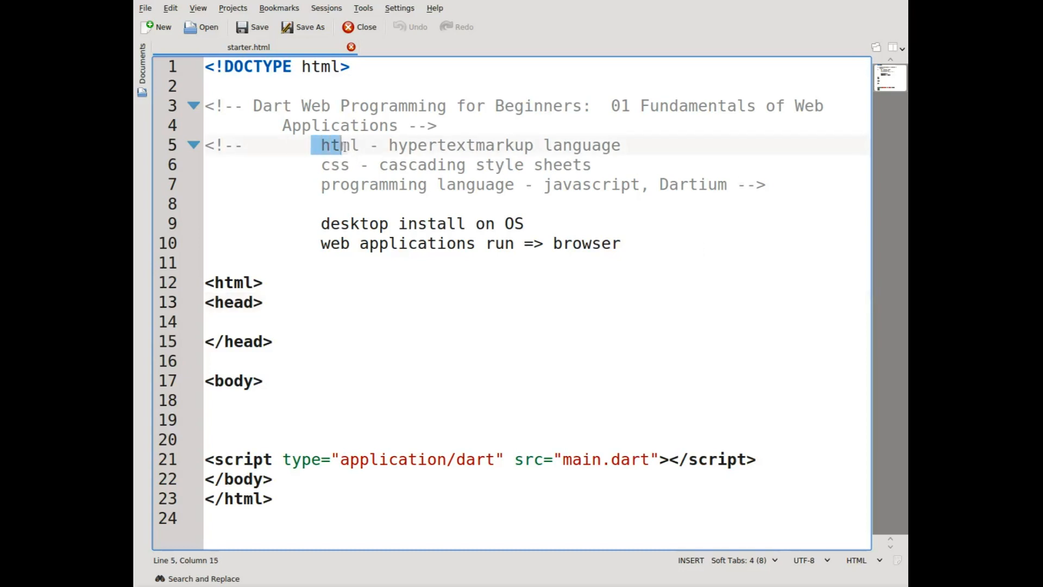
left_click(335, 164)
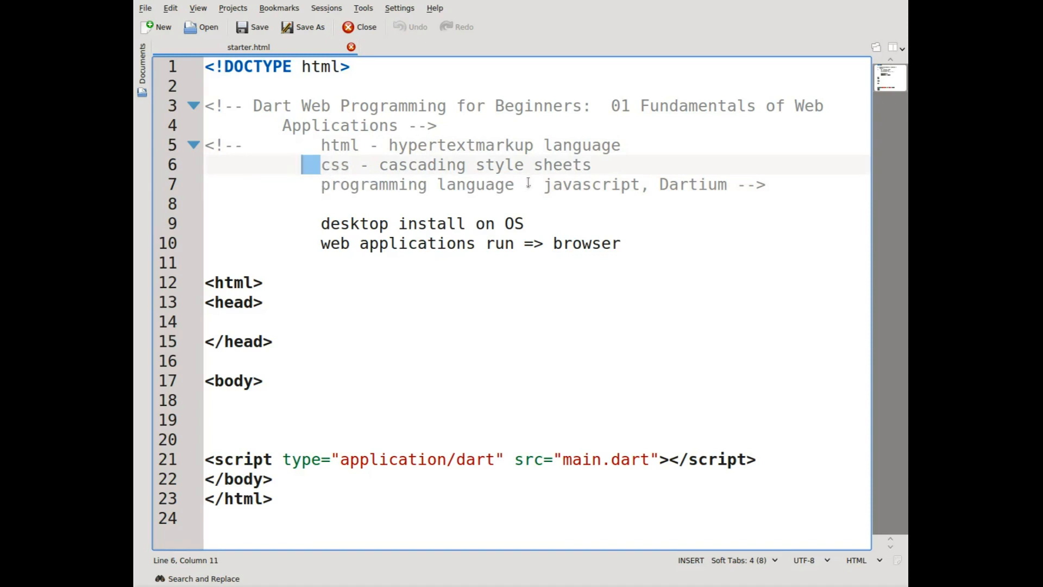
double_click(591, 185)
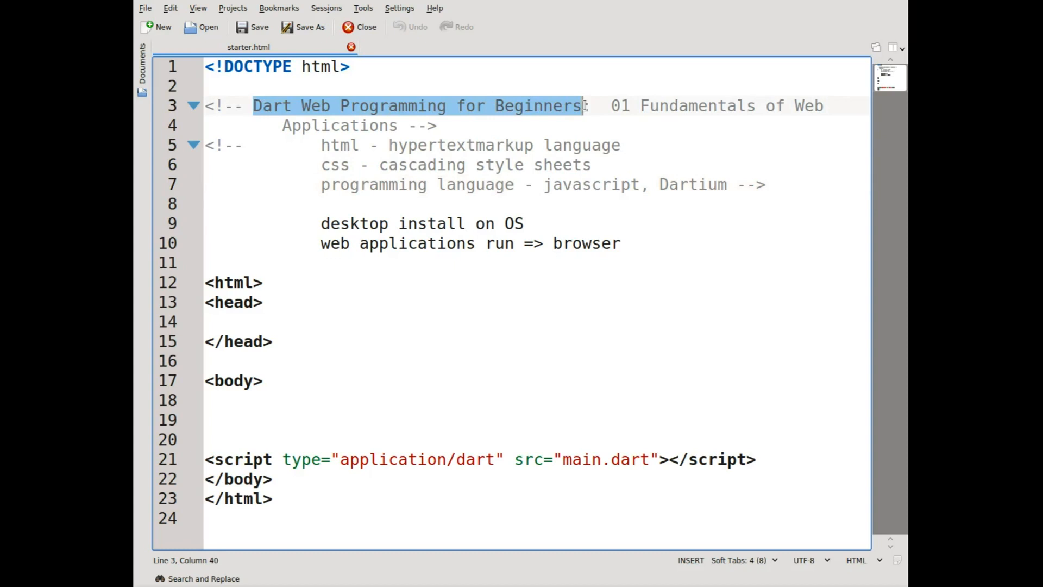
type(":")
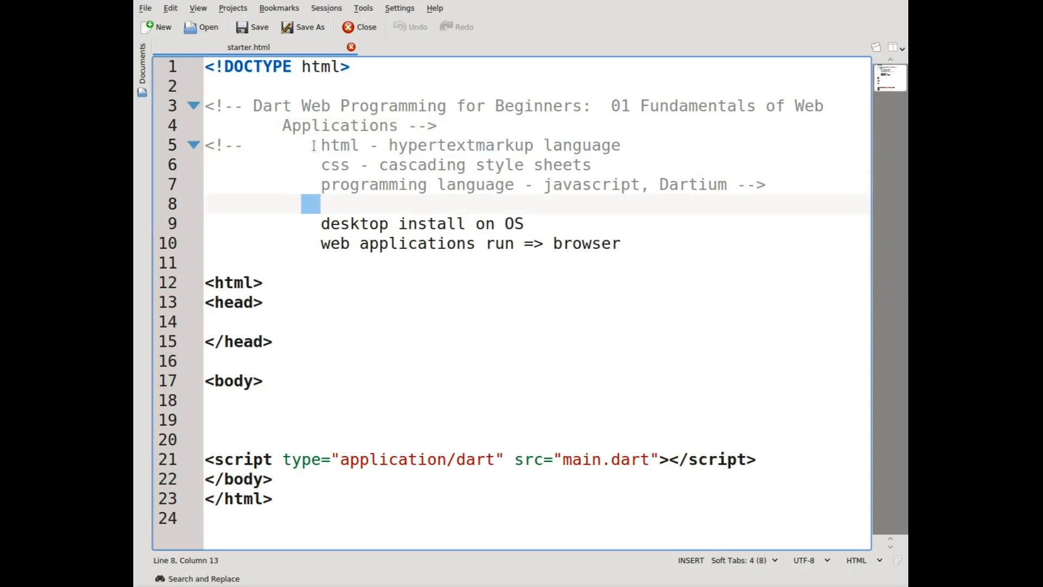
double_click(339, 144)
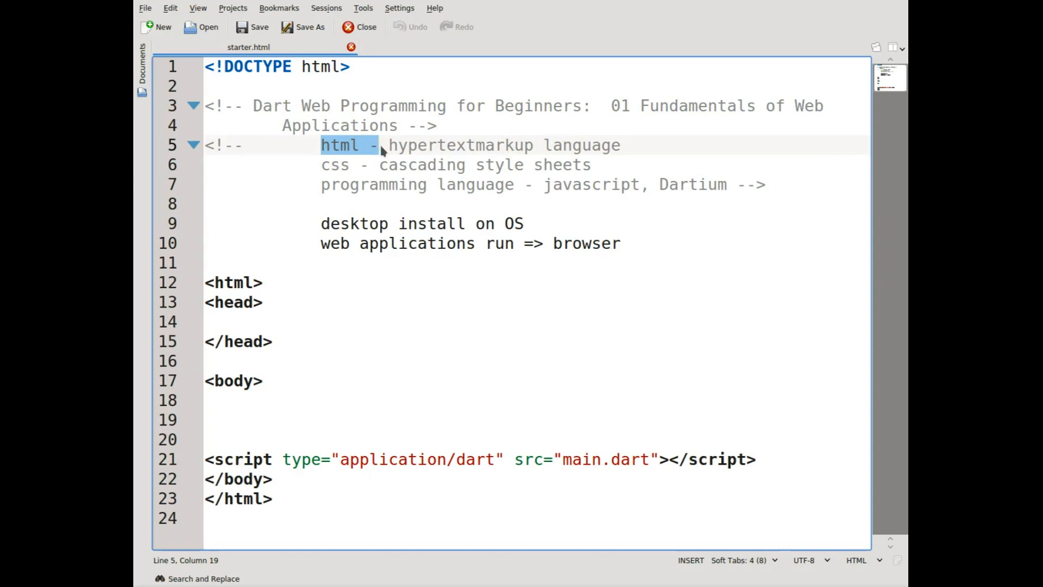
mouse_move(383, 144)
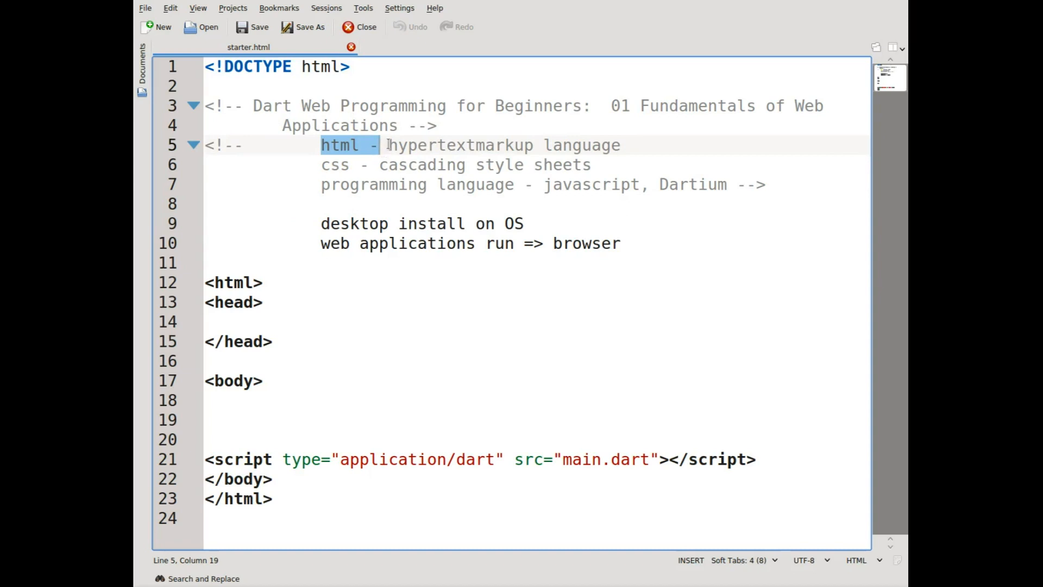
mouse_move(419, 179)
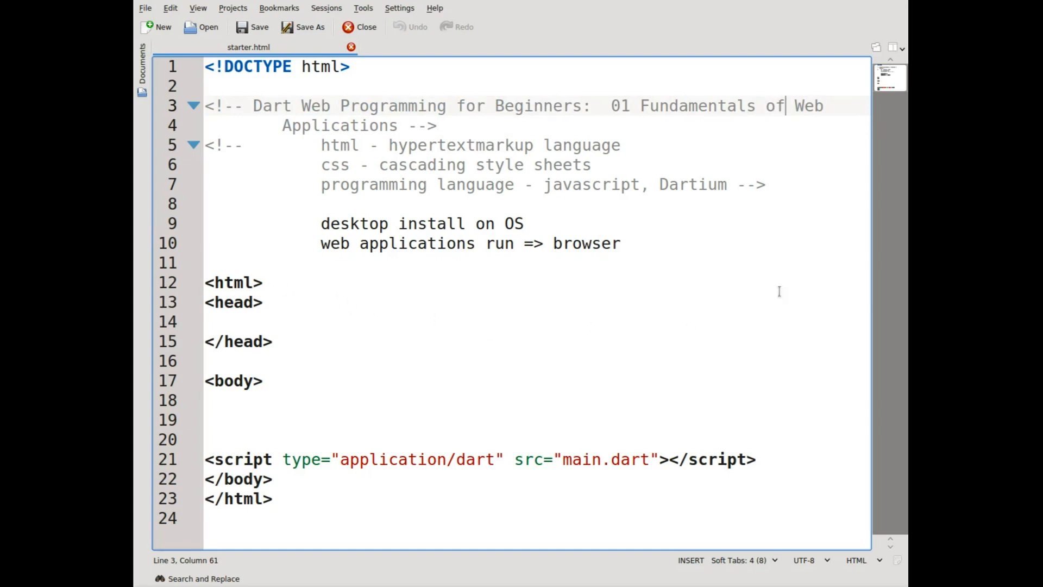
mouse_move(716, 319)
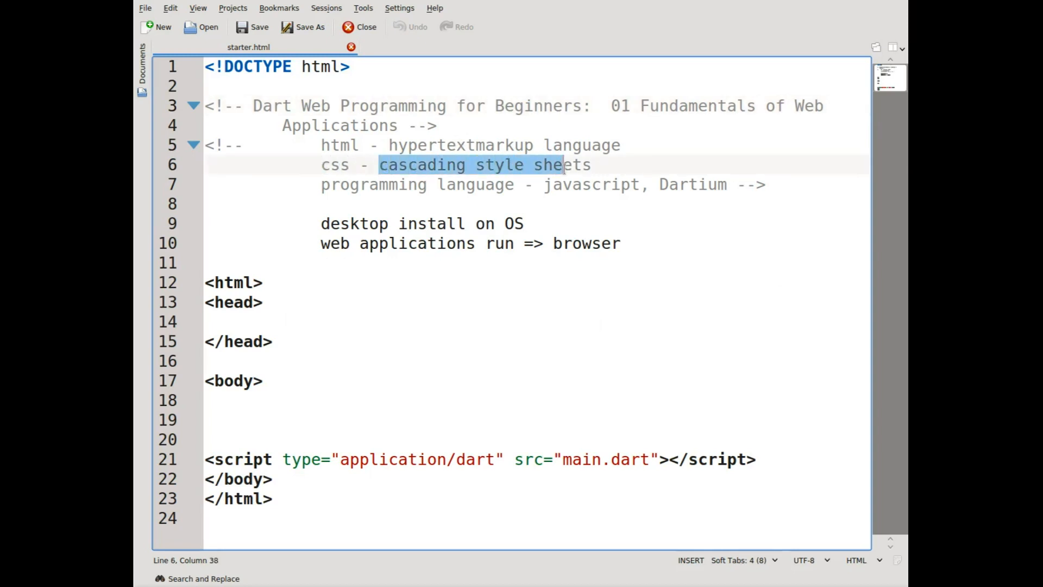
mouse_move(399, 174)
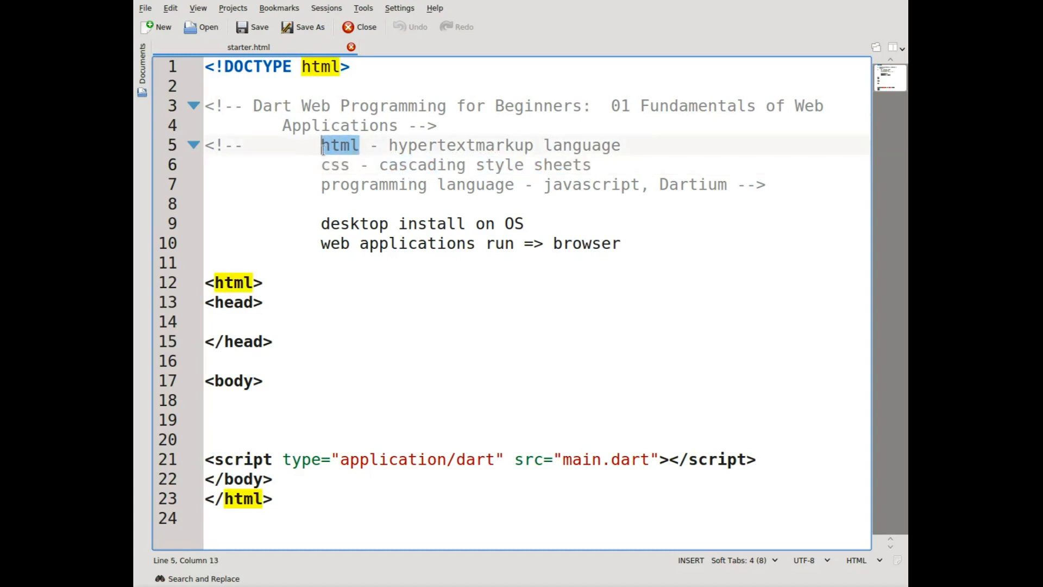
double_click(334, 164)
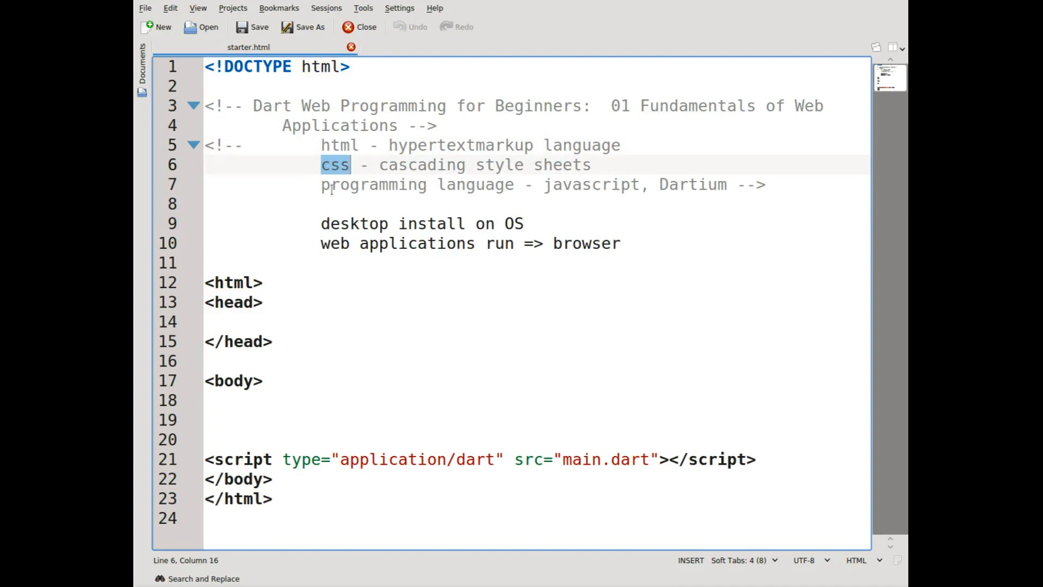
left_click(544, 185)
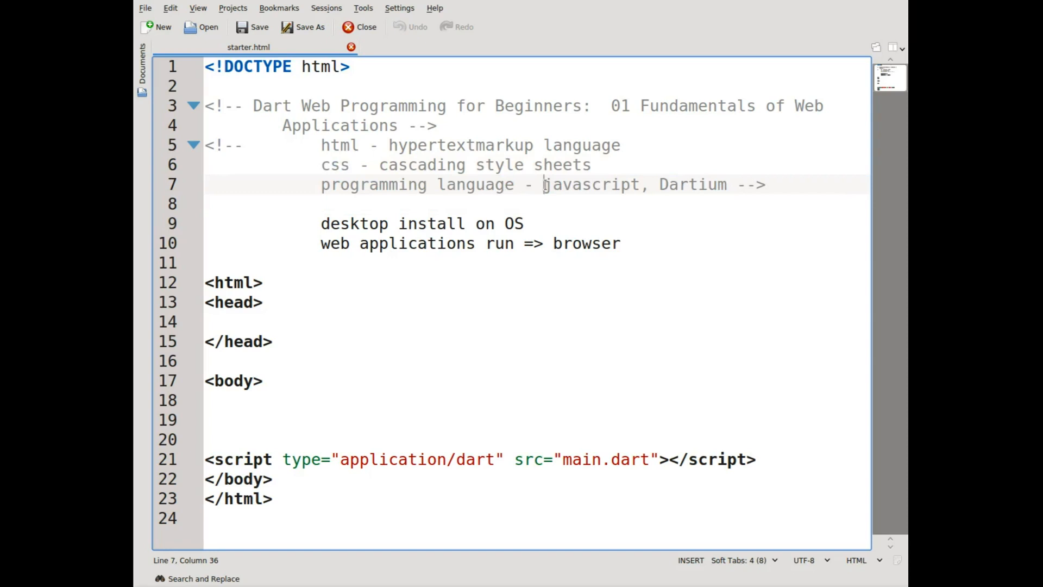
mouse_move(596, 311)
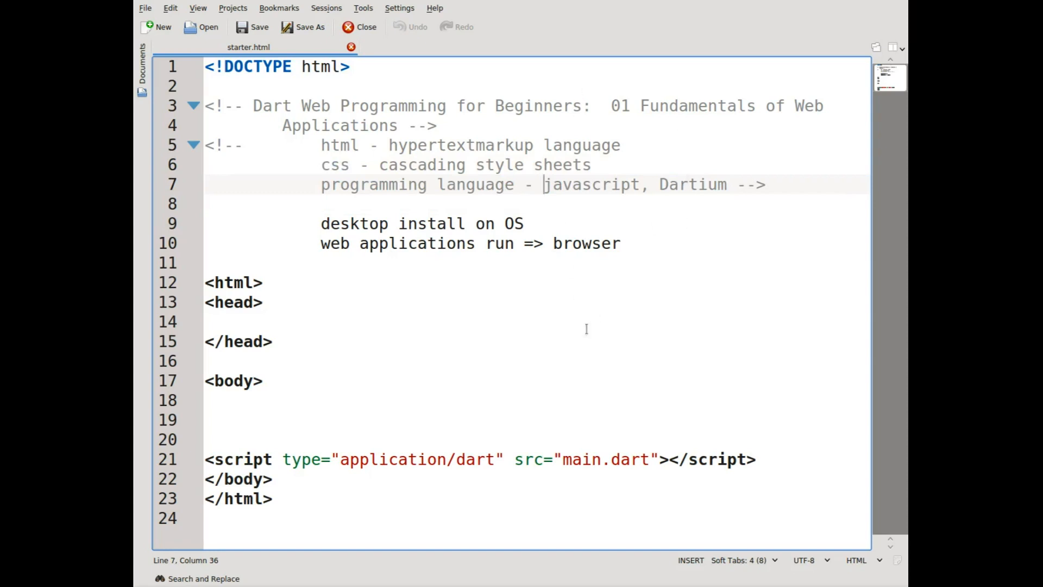
mouse_move(388, 198)
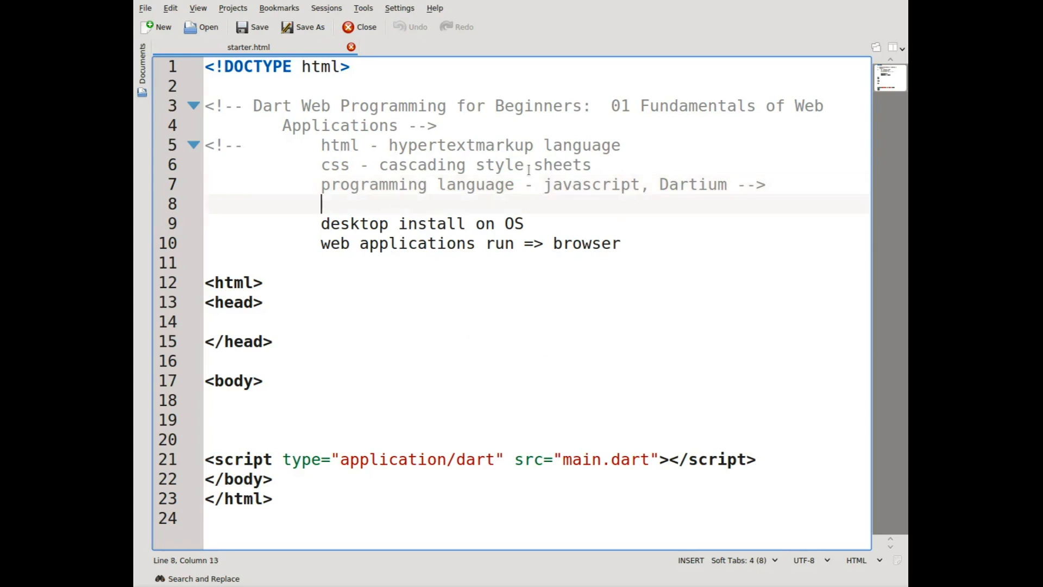
left_click(361, 145)
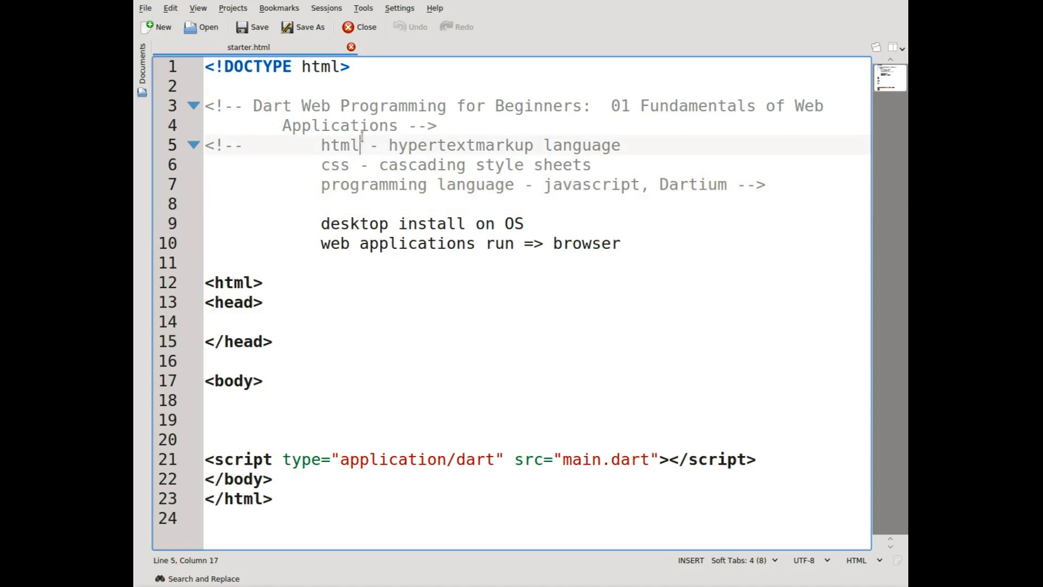
mouse_move(476, 366)
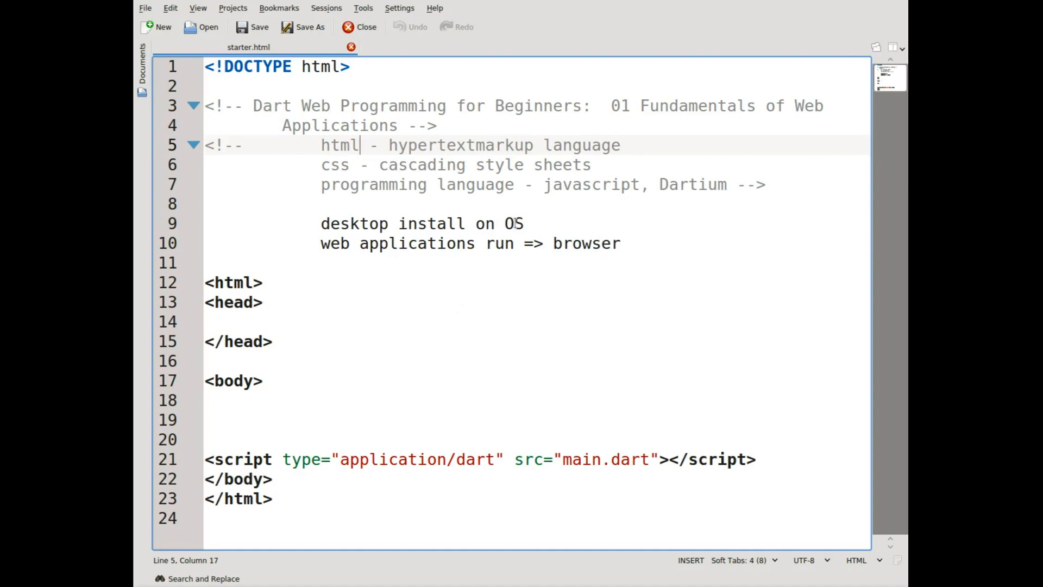
double_click(591, 185)
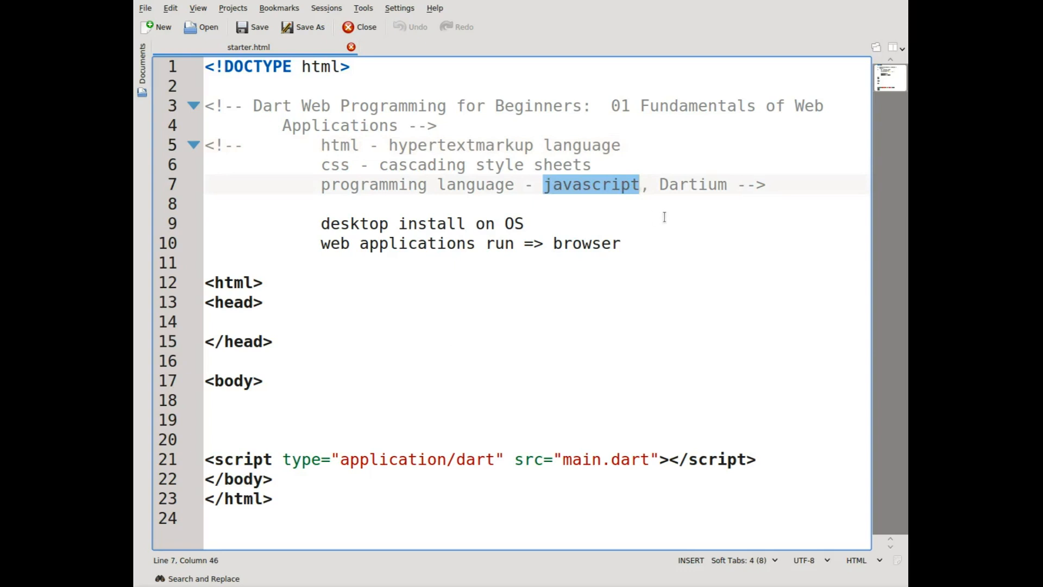
mouse_move(665, 212)
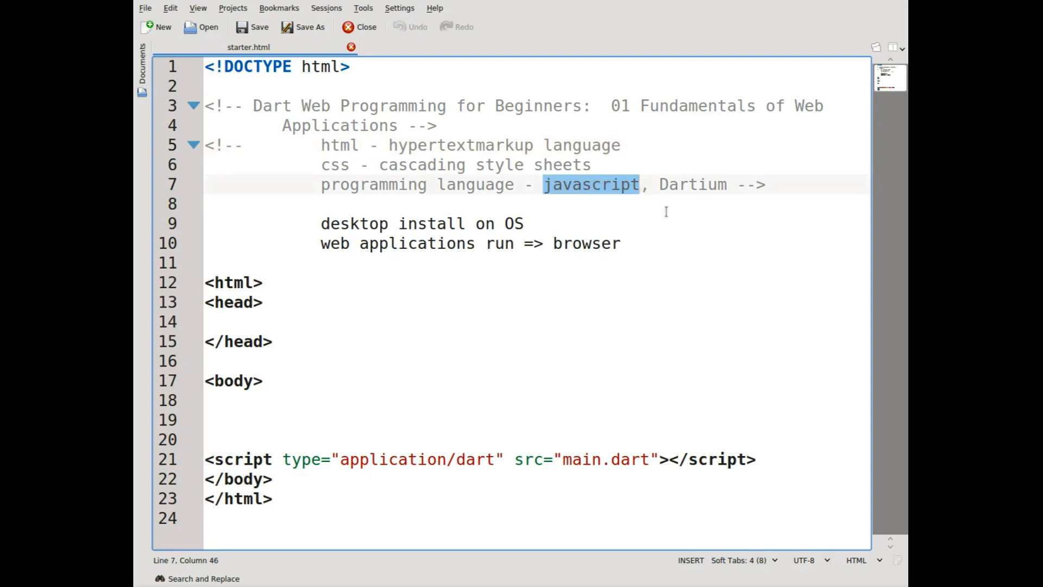
mouse_move(621, 144)
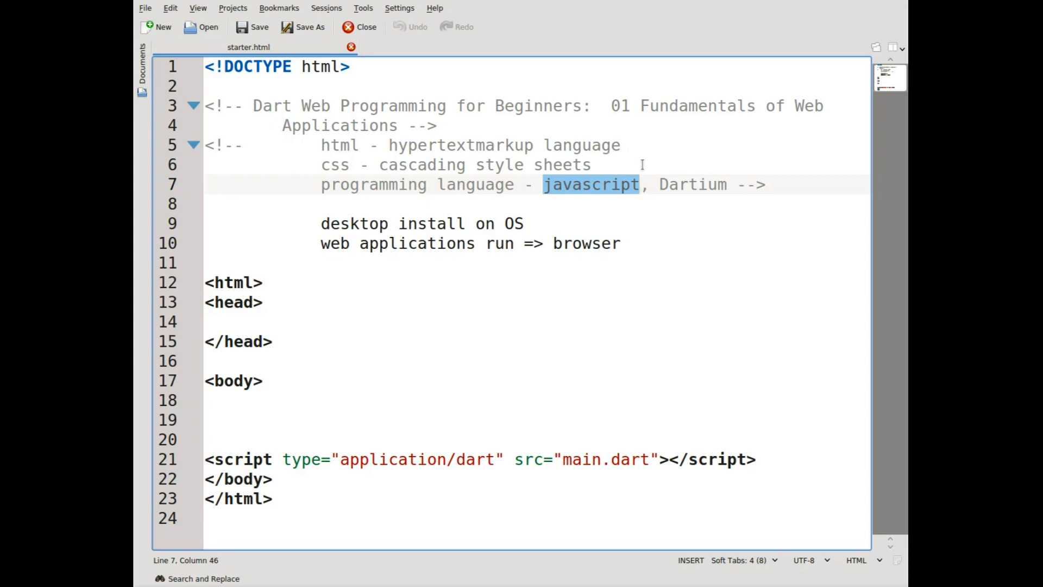
mouse_move(642, 157)
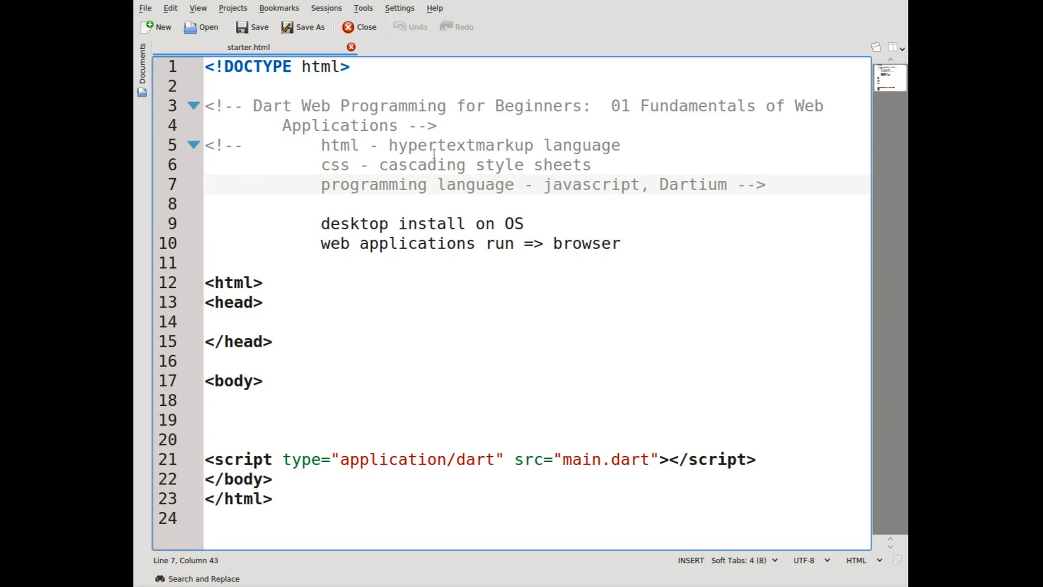
mouse_move(588, 207)
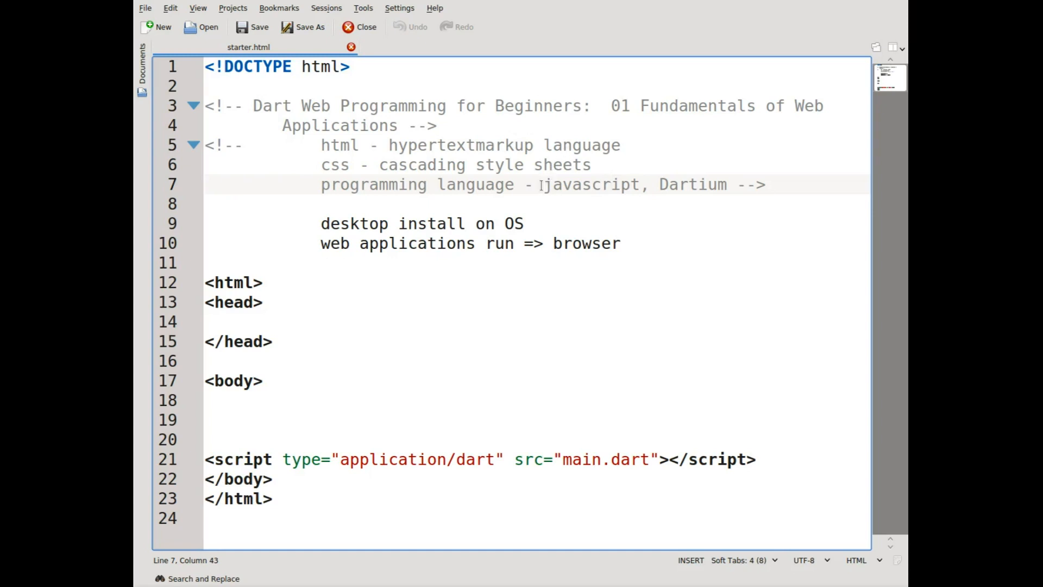
double_click(589, 185)
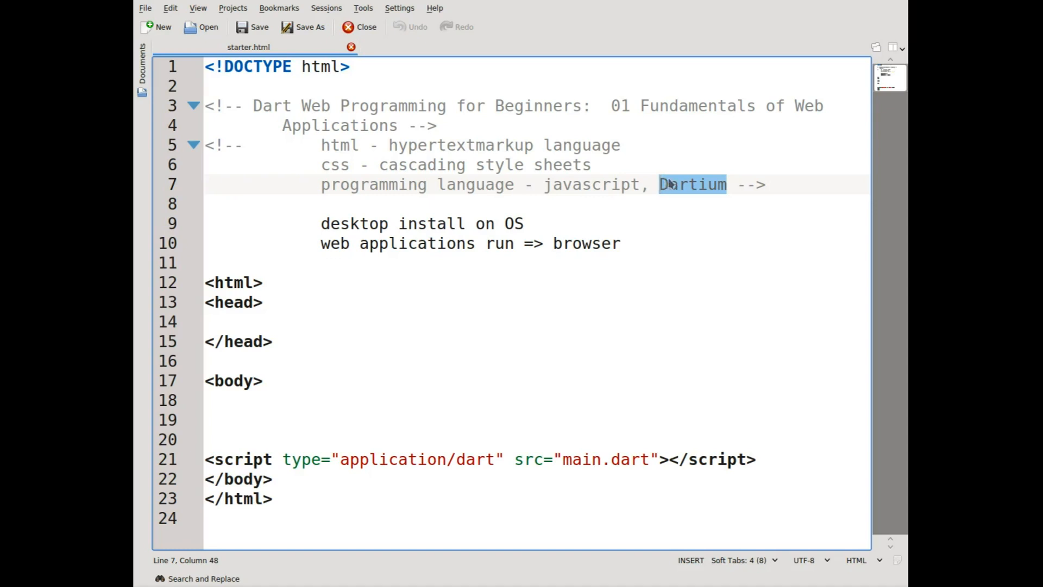
mouse_move(683, 195)
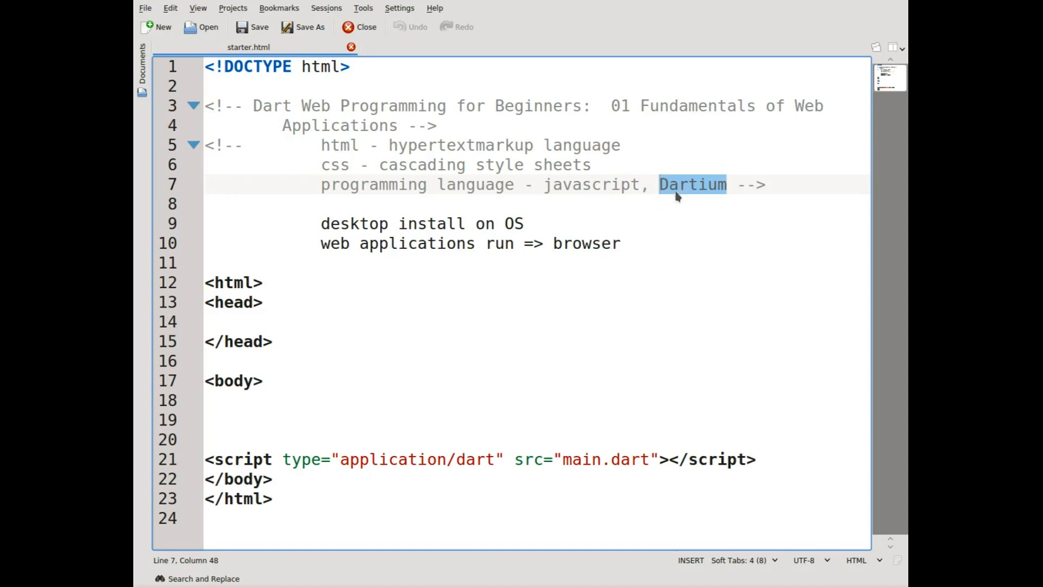
mouse_move(698, 198)
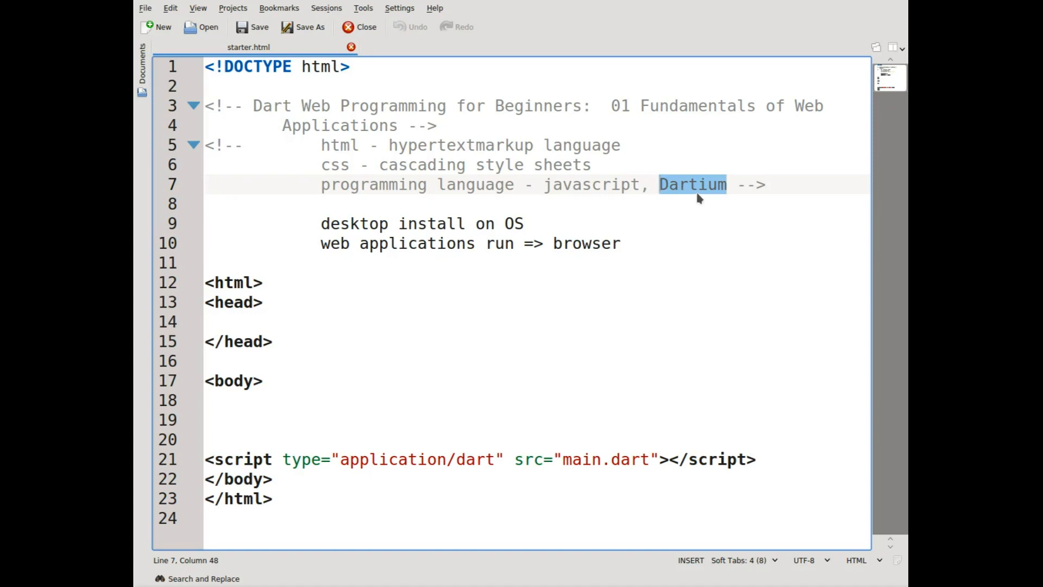
mouse_move(697, 198)
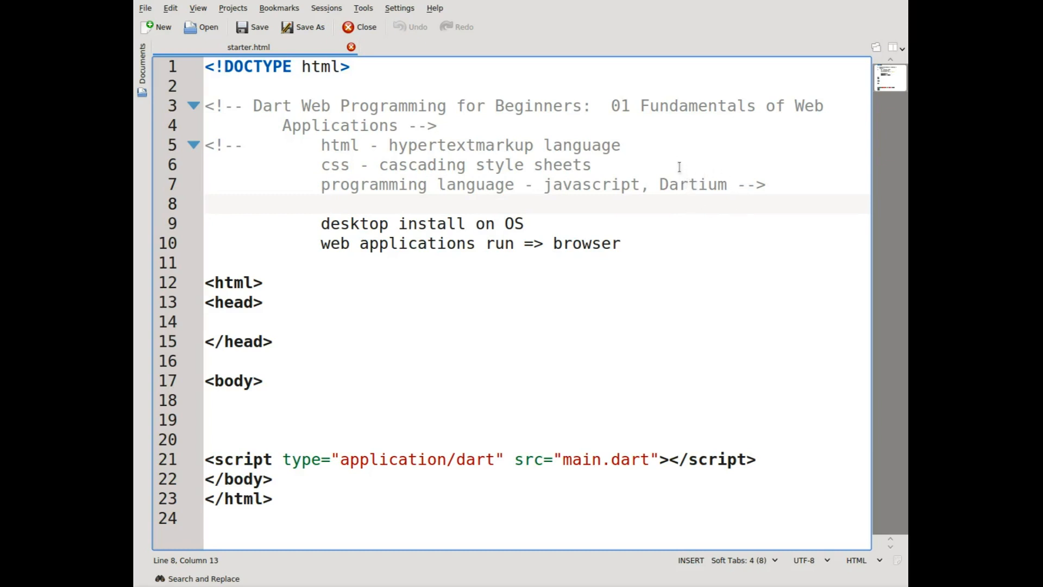
double_click(693, 185)
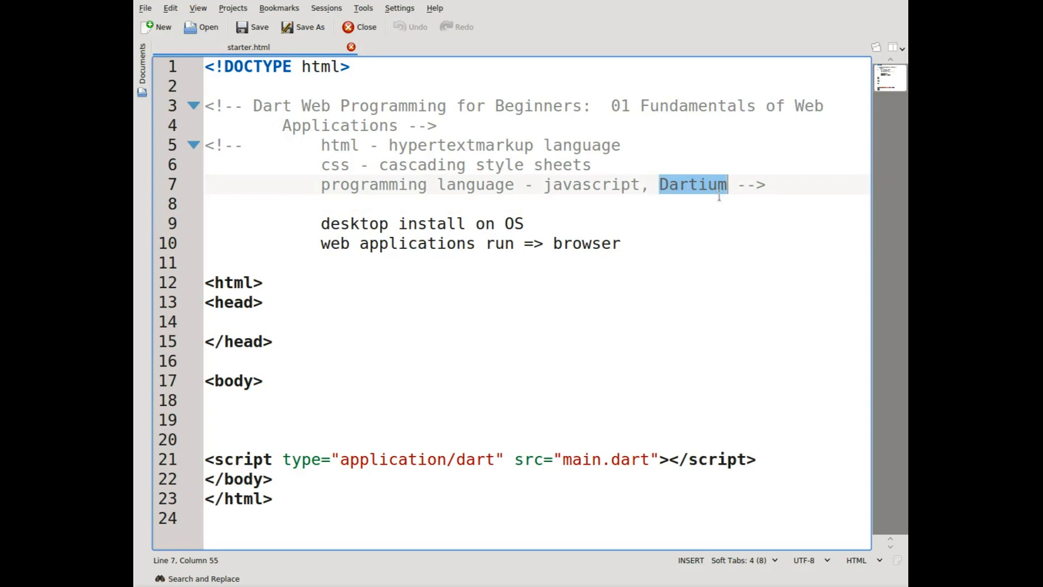
mouse_move(721, 206)
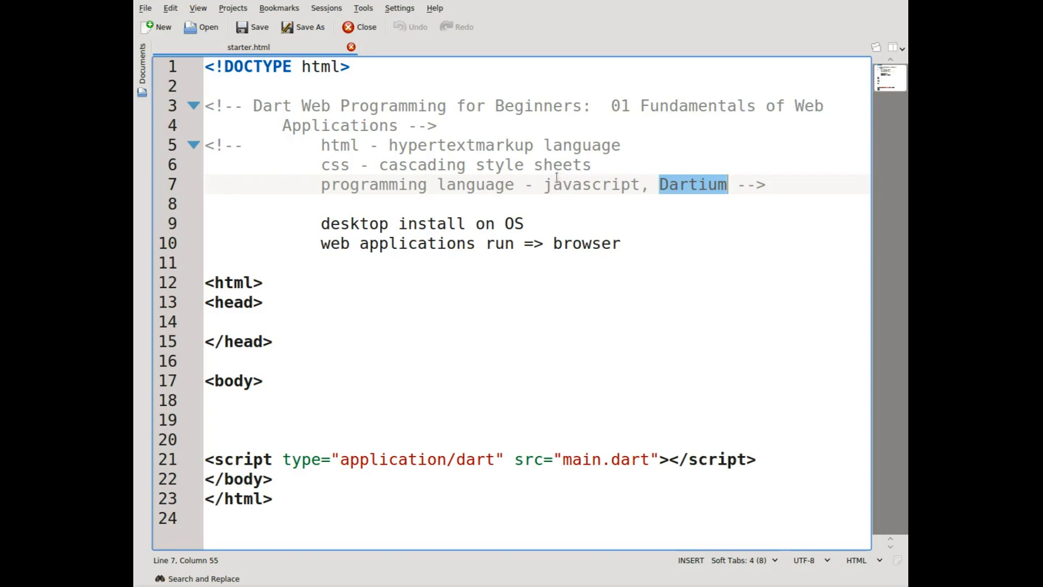
mouse_move(725, 351)
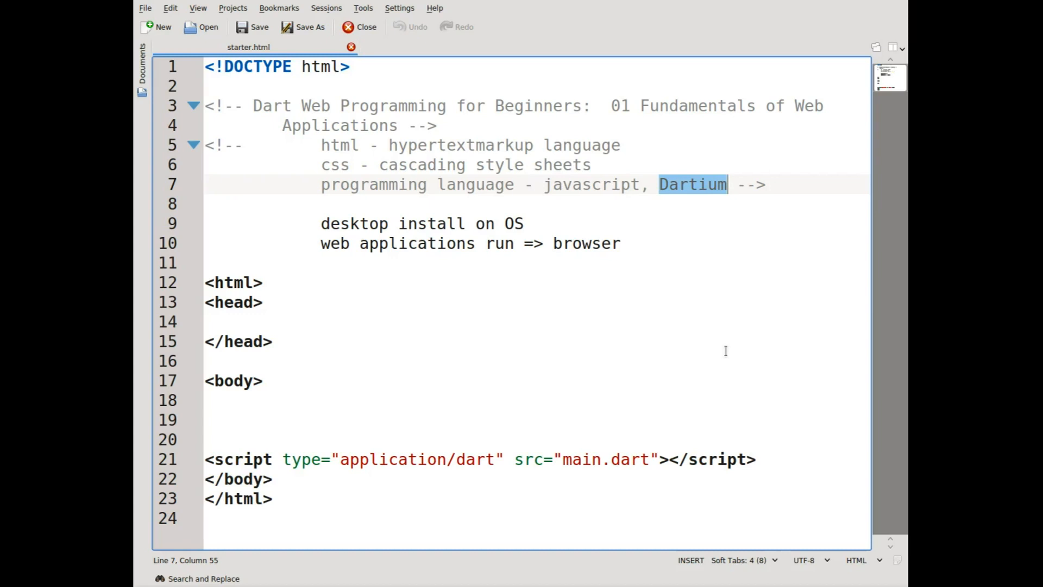
mouse_move(726, 345)
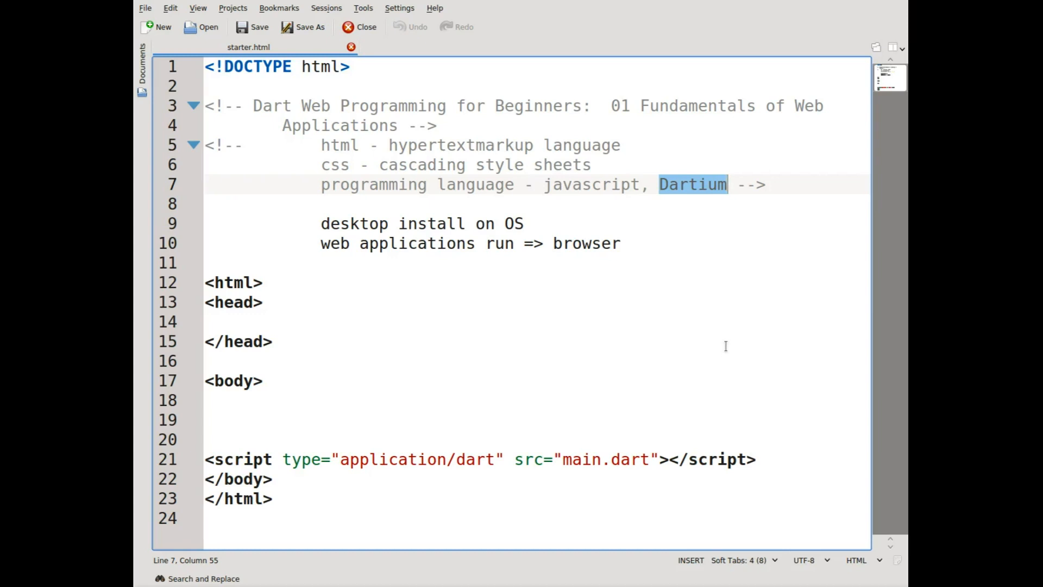
mouse_move(559, 164)
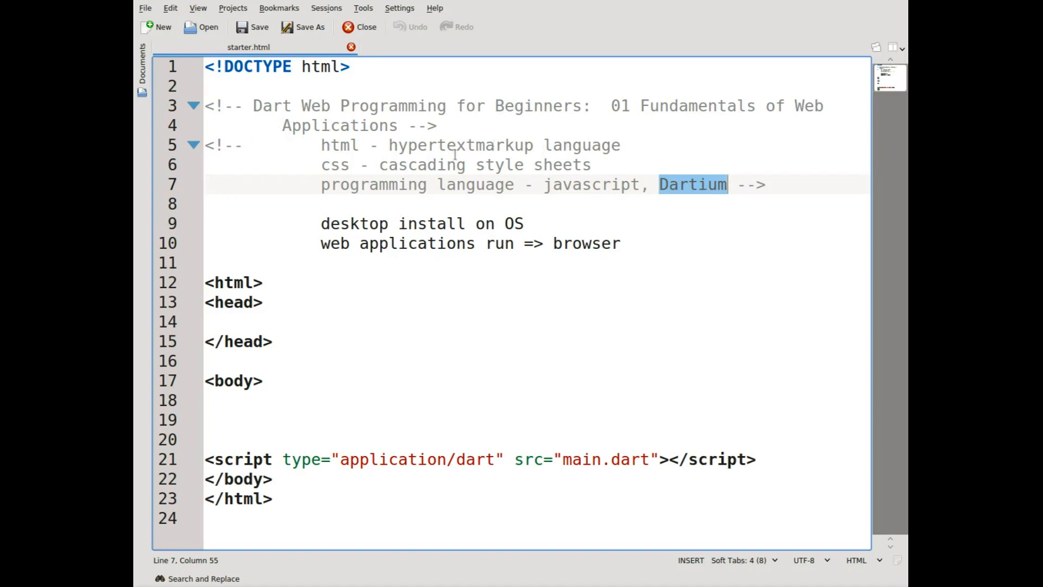
mouse_move(596, 159)
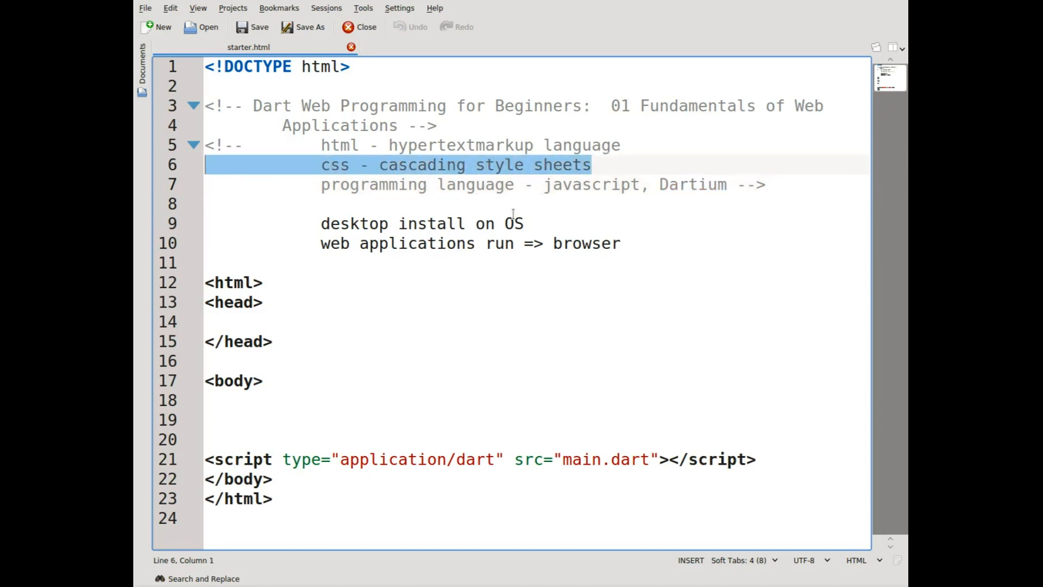
mouse_move(539, 208)
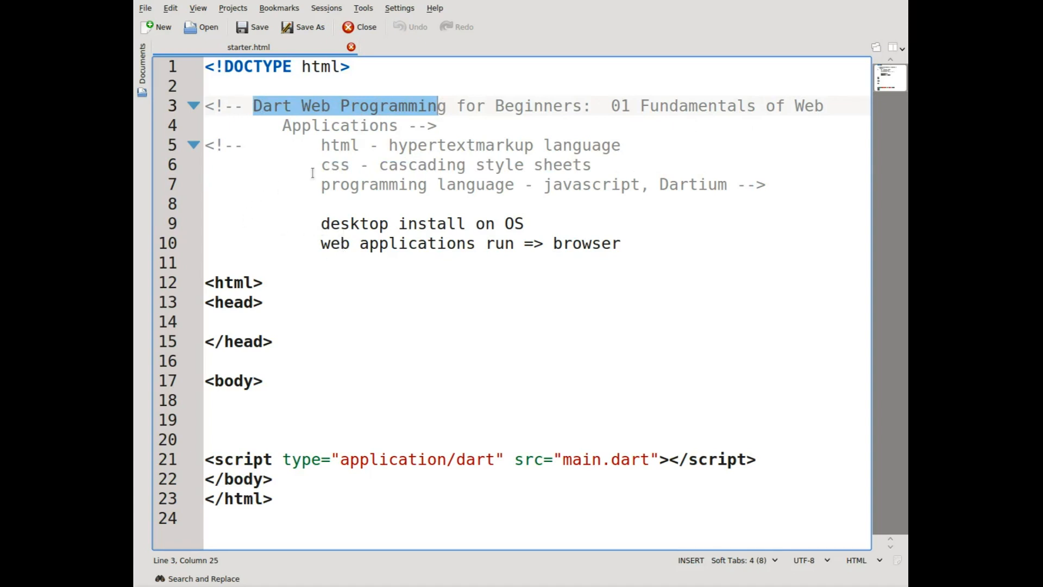
double_click(336, 165)
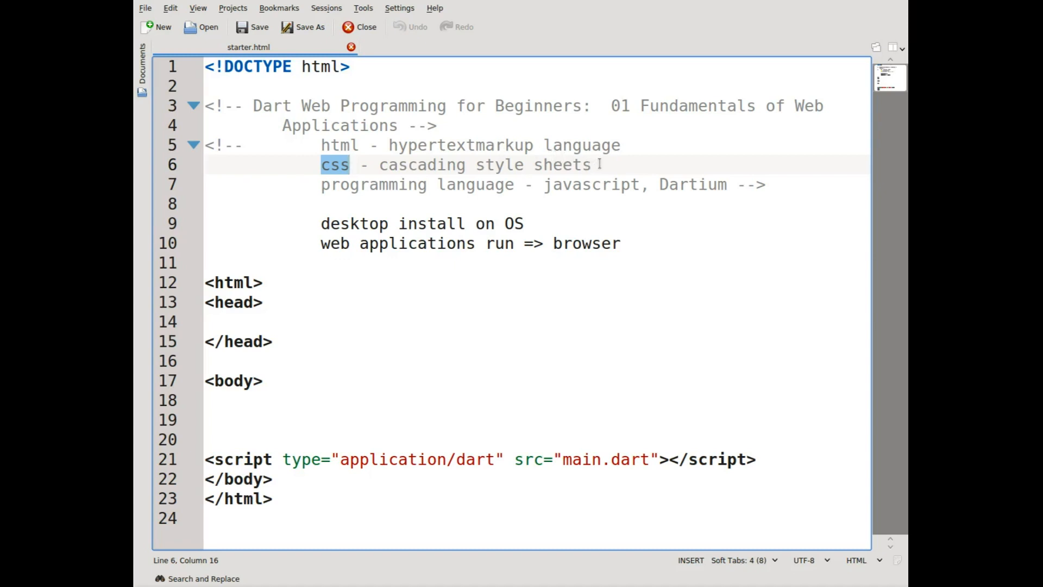
left_click(593, 165)
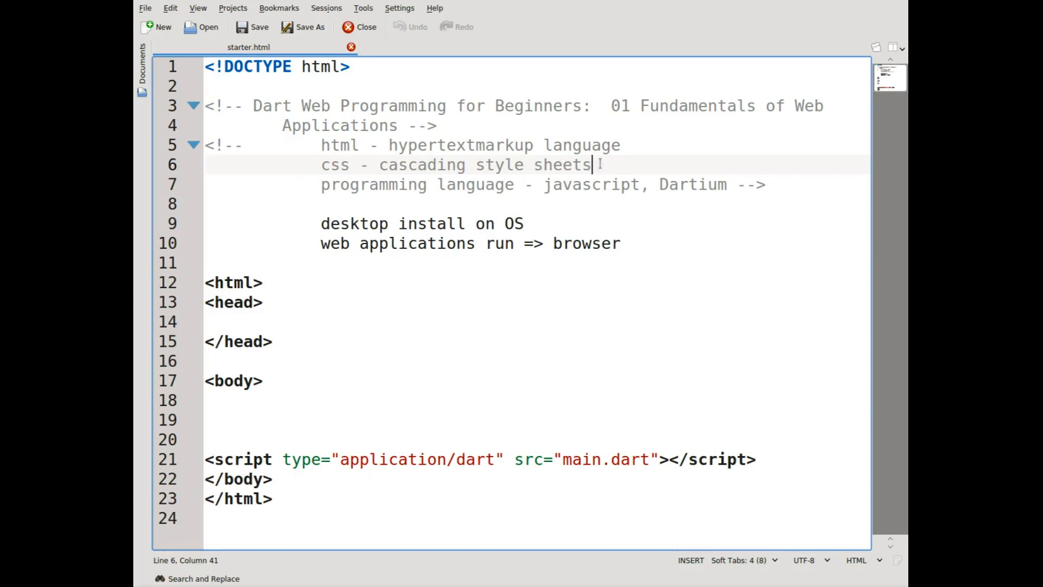
left_click_drag(590, 164, 272, 164)
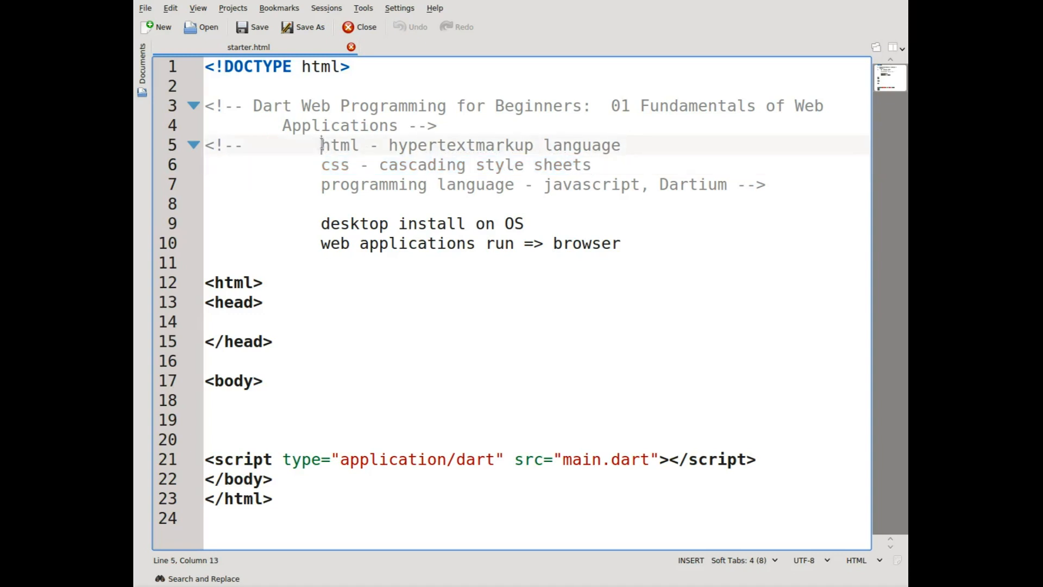
double_click(339, 145)
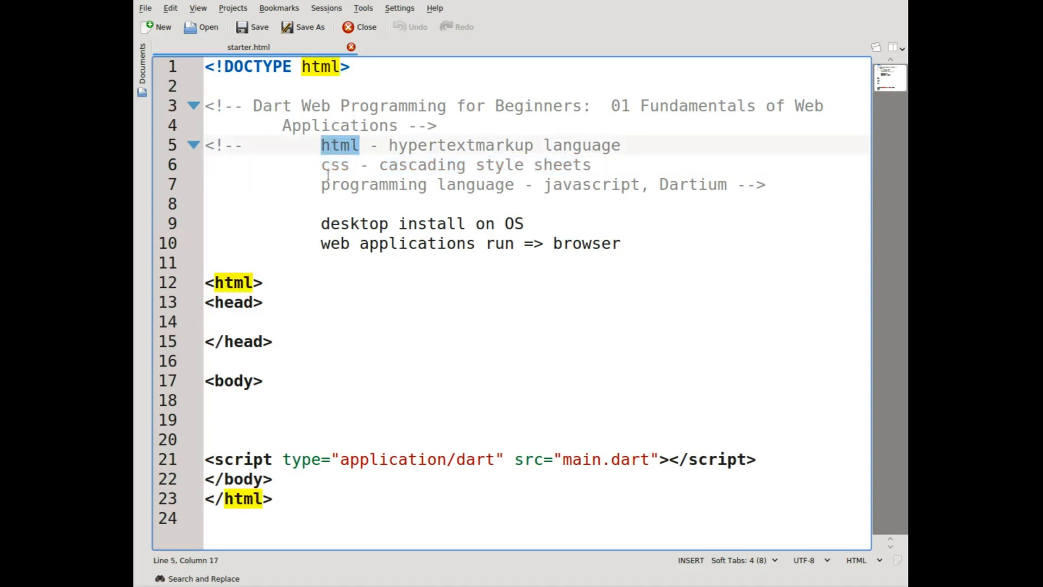
left_click(547, 185)
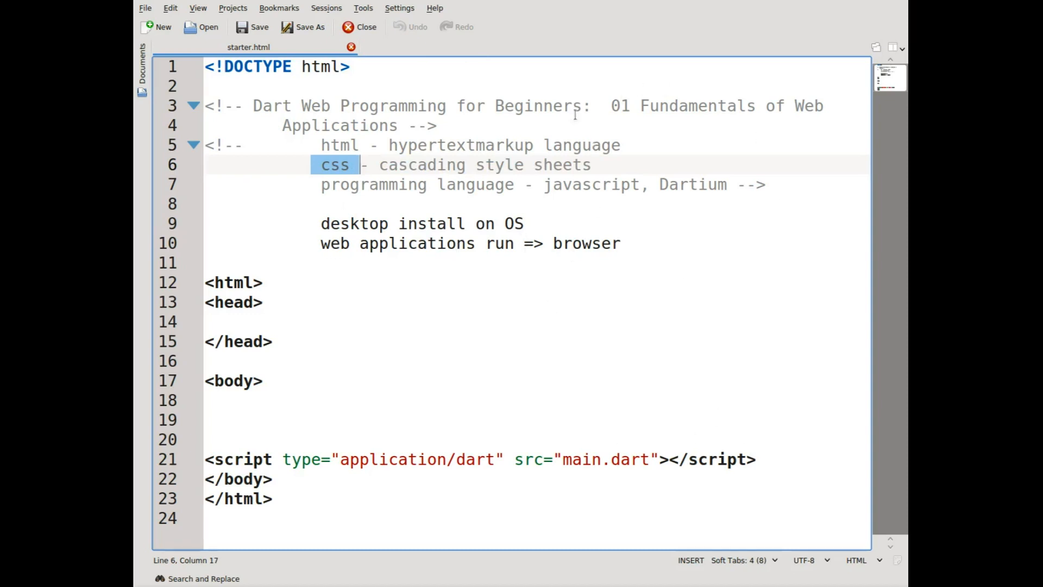
mouse_move(563, 256)
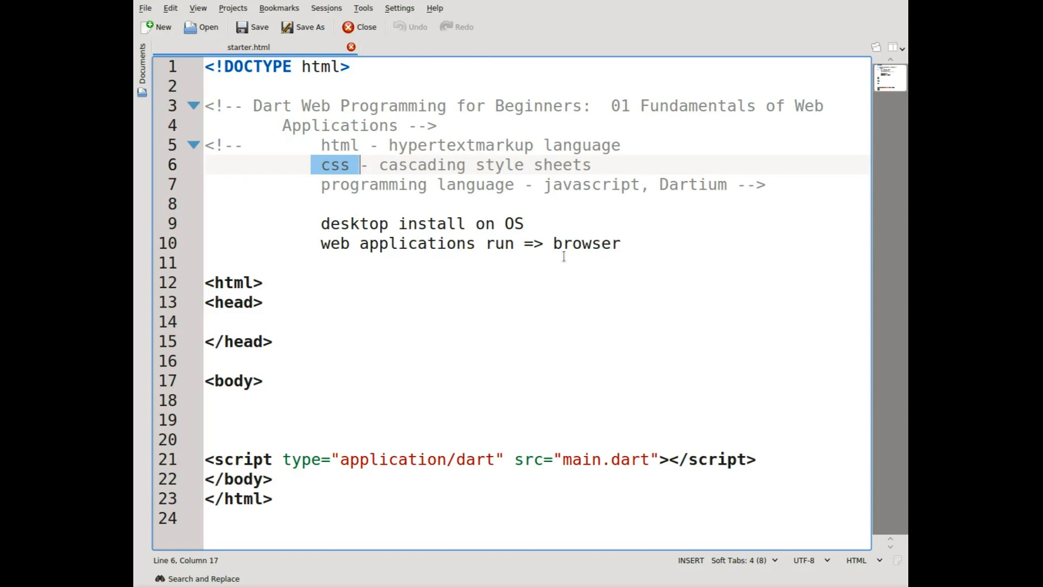